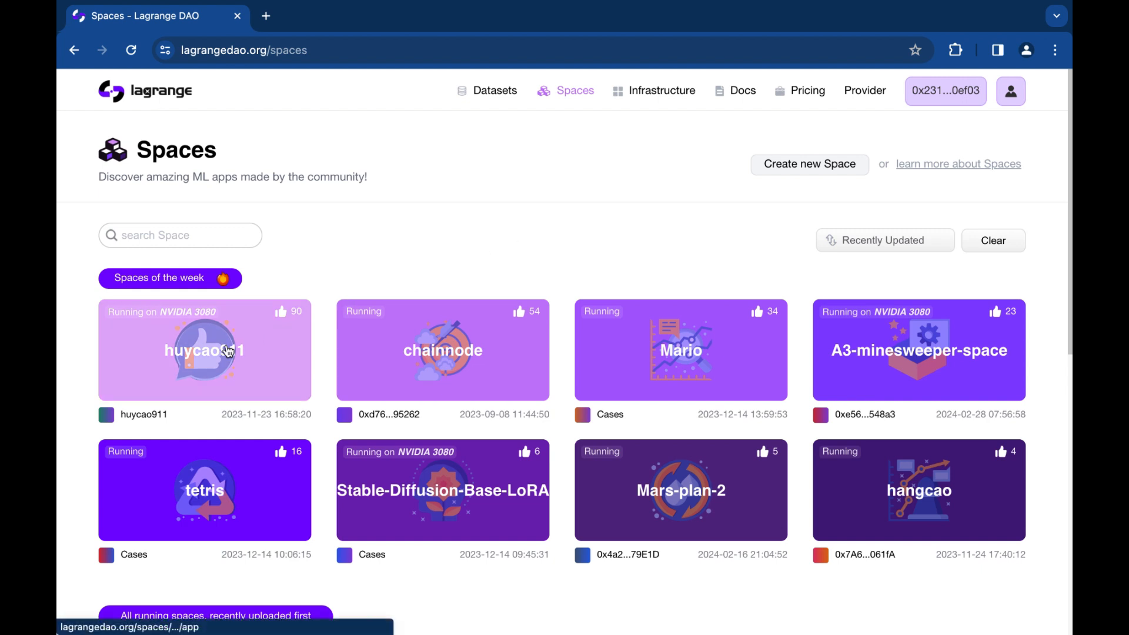
- View the Stable-Diffusion-Base-LoRA and Text-to-Speech space apps from the running Spaces gallery
{"action": "left_click", "coordinate": [203, 350]}
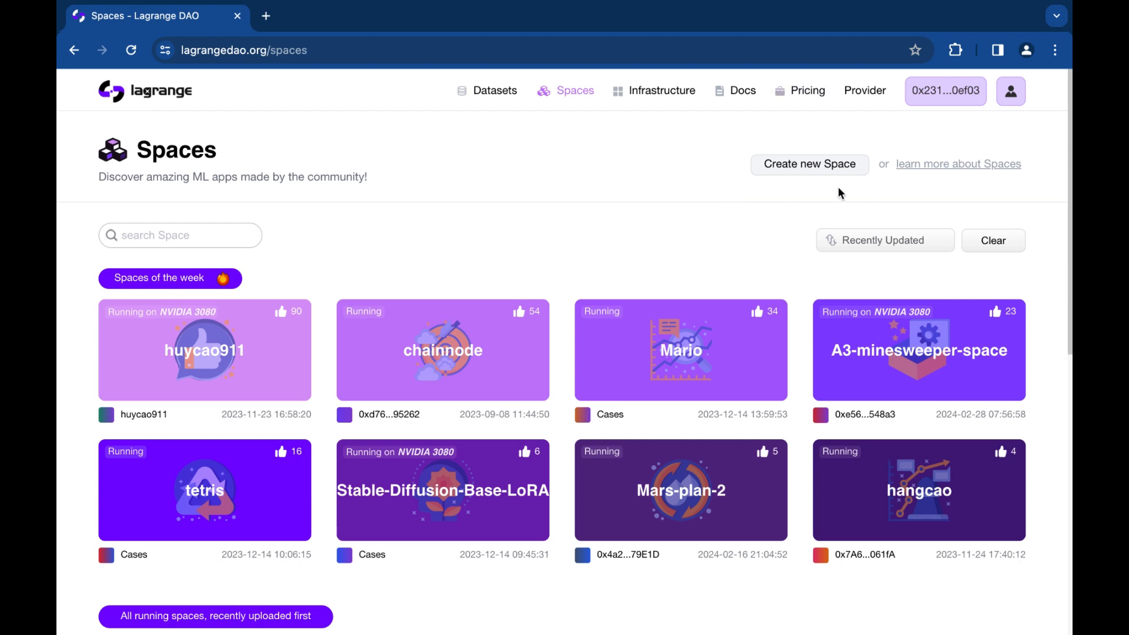
{"action": "mouse_move", "coordinate": [573, 6]}
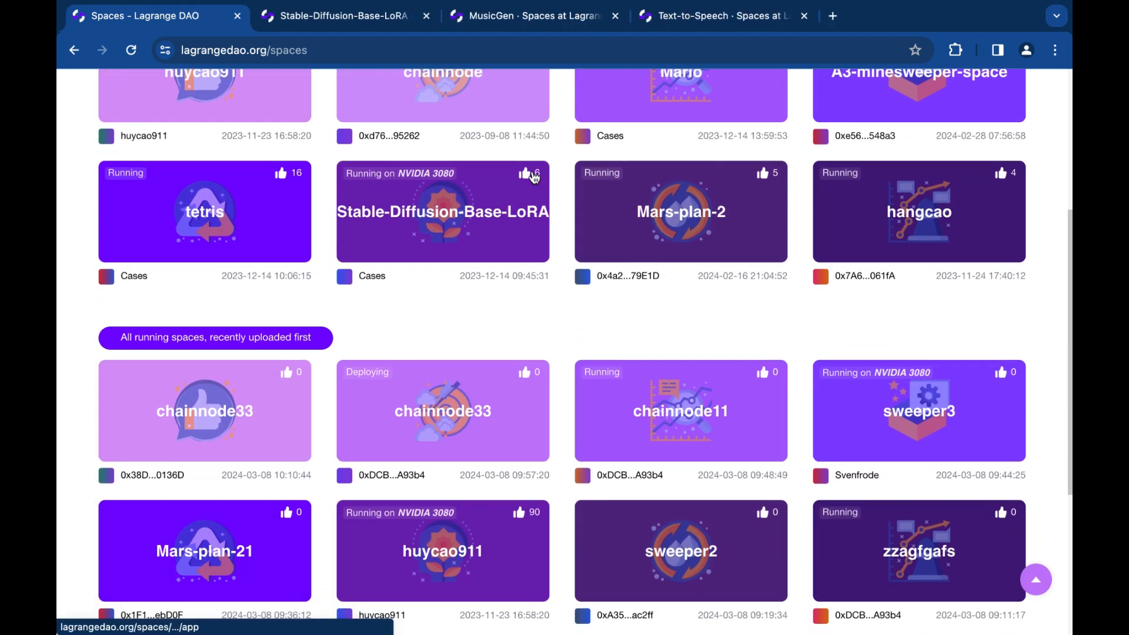
{"action": "scroll", "scroll_direction": "down", "scroll_amount": 3}
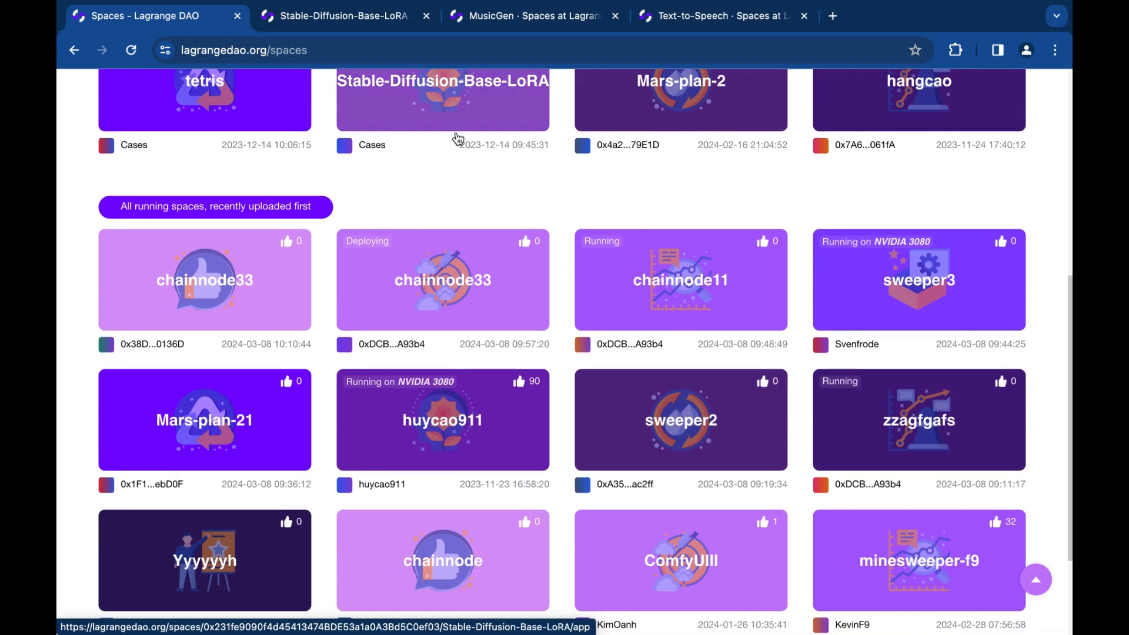
{"action": "left_click", "coordinate": [442, 108]}
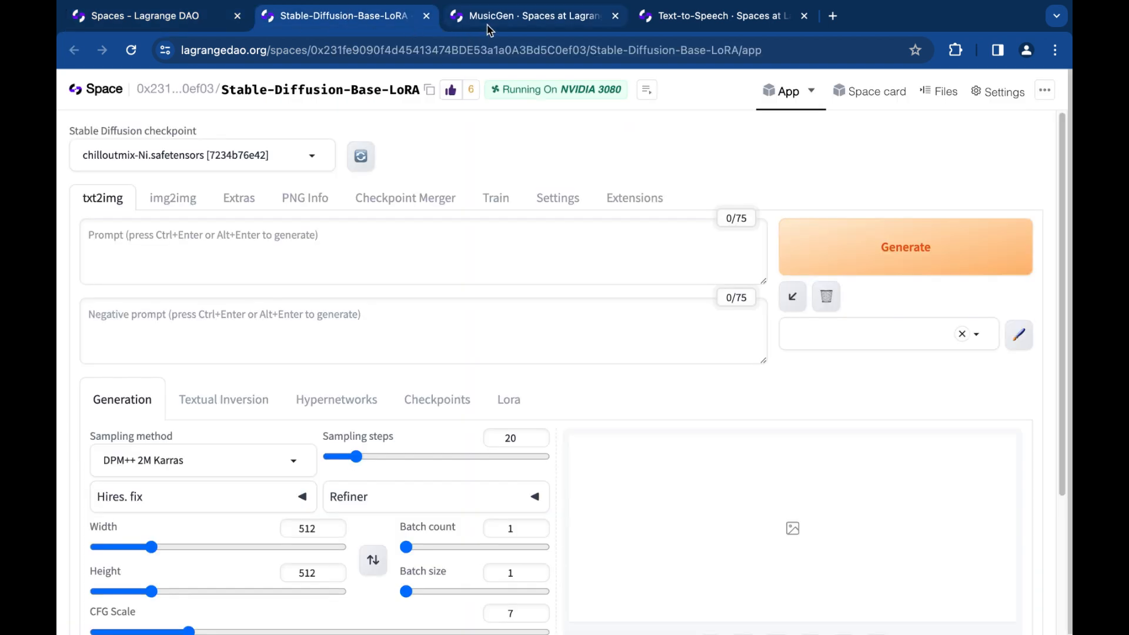
{"action": "left_click", "coordinate": [719, 15]}
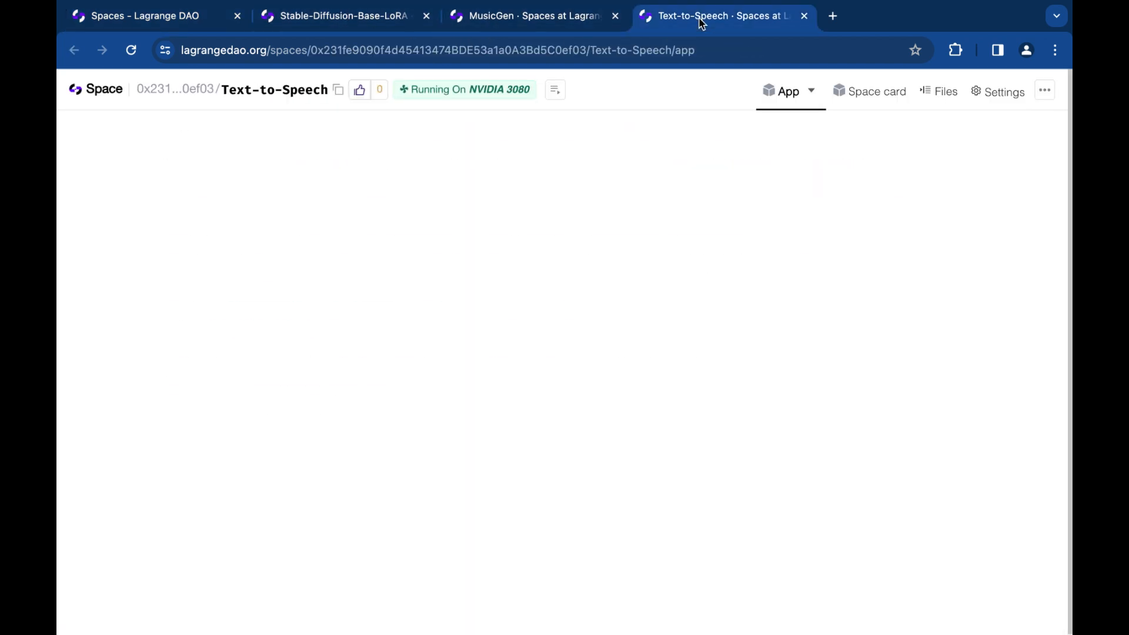
{"action": "left_click", "coordinate": [335, 15]}
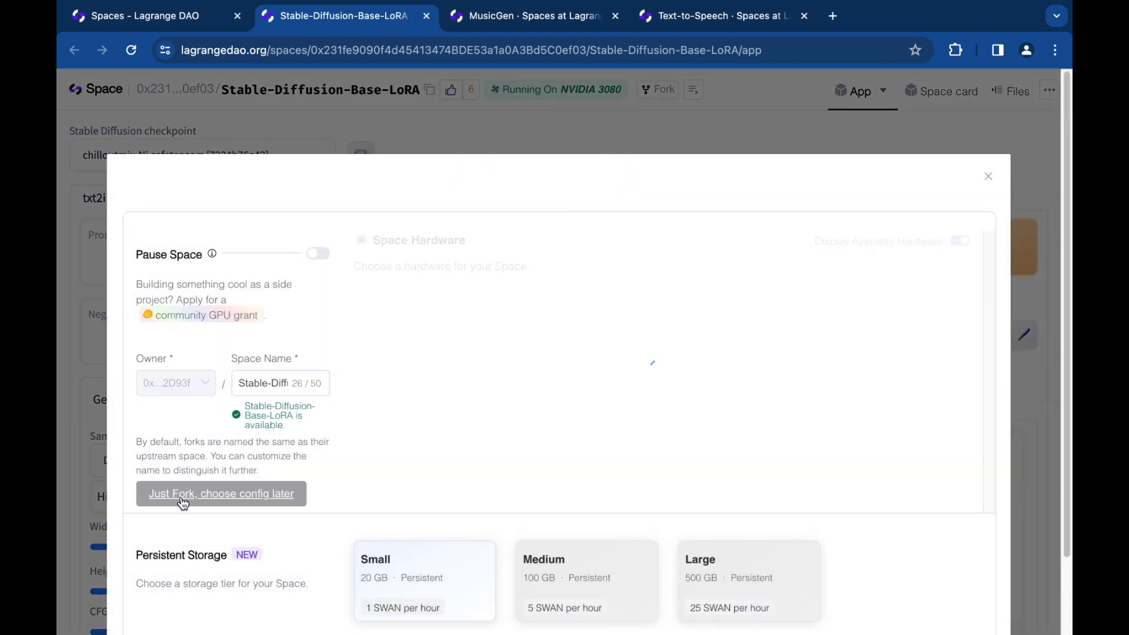
- Fork Stable-Diffusion-Base-LoRA with 'Just Fork, choose config later' and review the Space Hardware tiers
{"action": "left_click", "coordinate": [221, 493]}
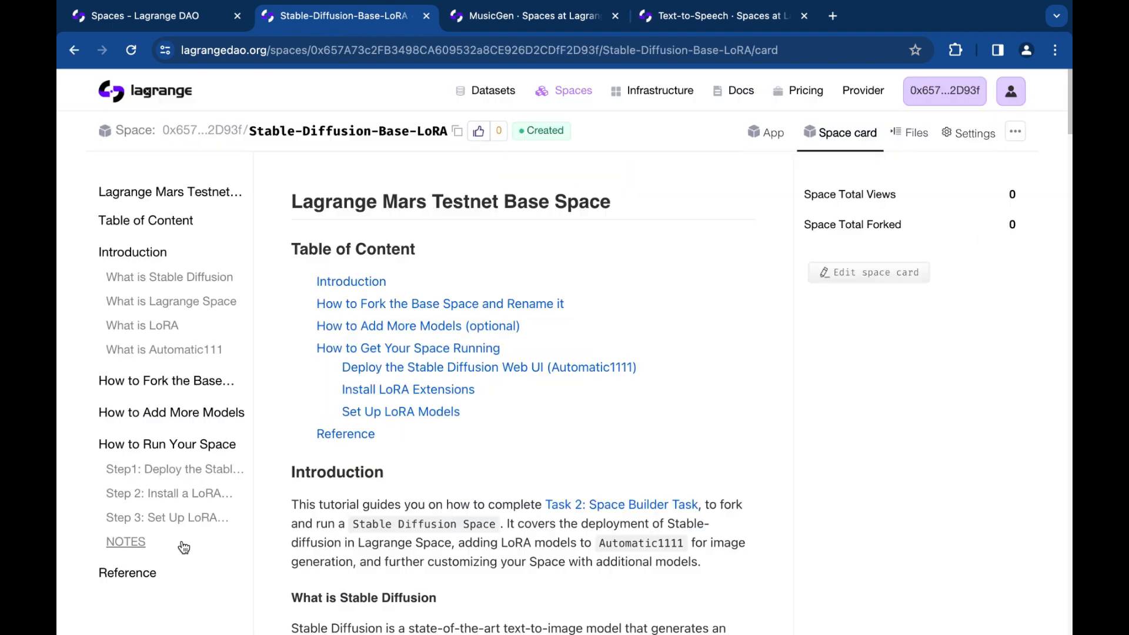
{"action": "left_click", "coordinate": [975, 132]}
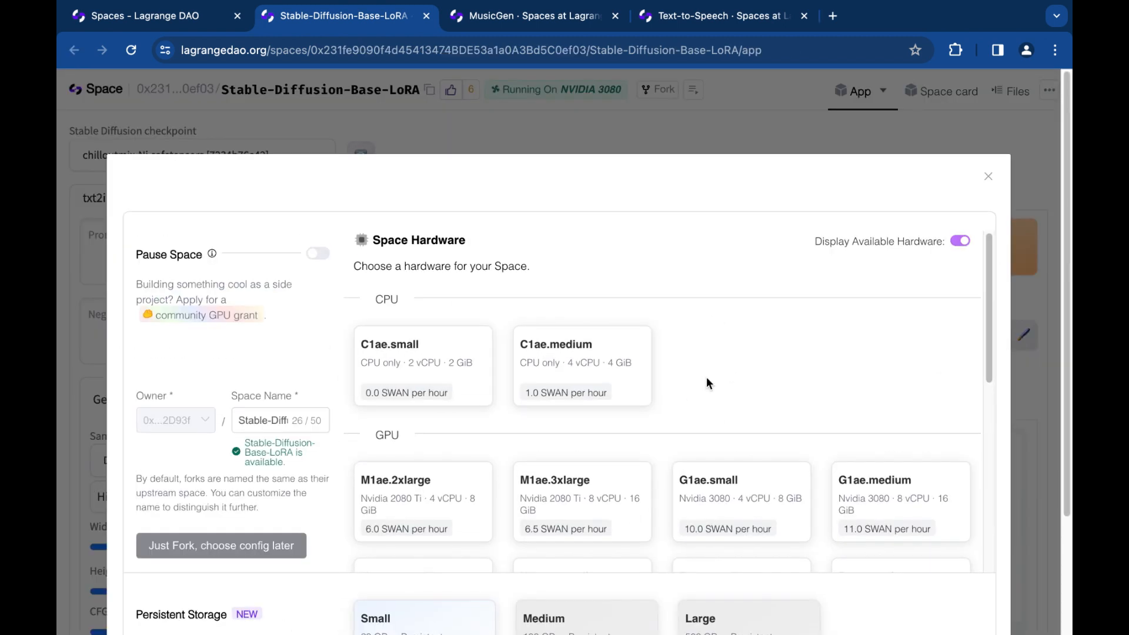
{"action": "scroll", "scroll_direction": "down", "scroll_amount": 3}
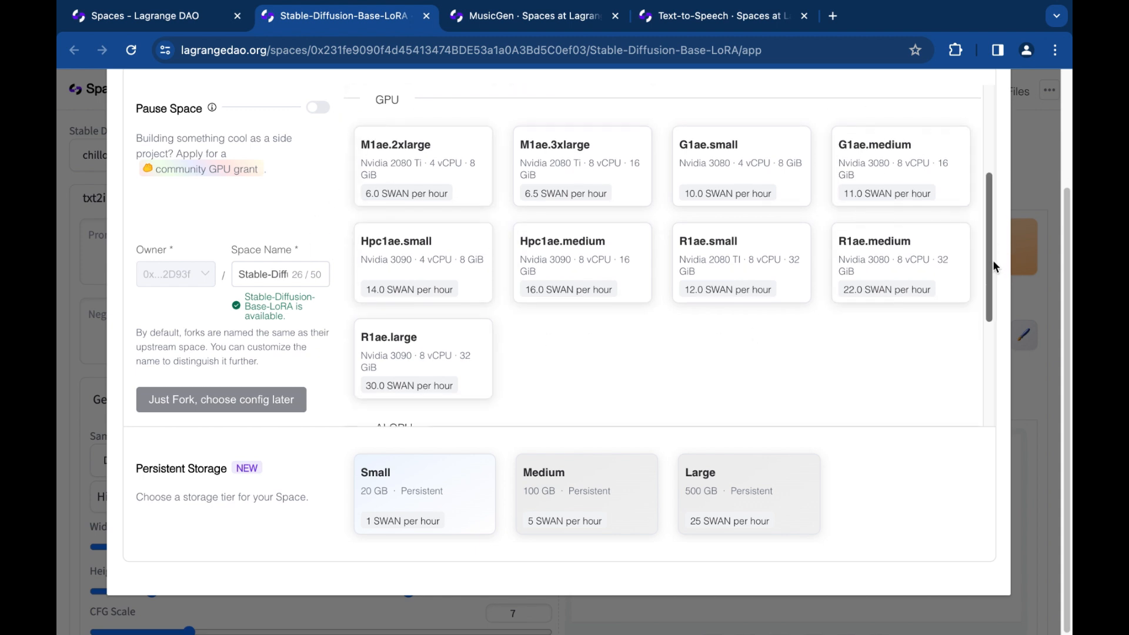
{"action": "scroll", "scroll_direction": "down", "scroll_amount": 3}
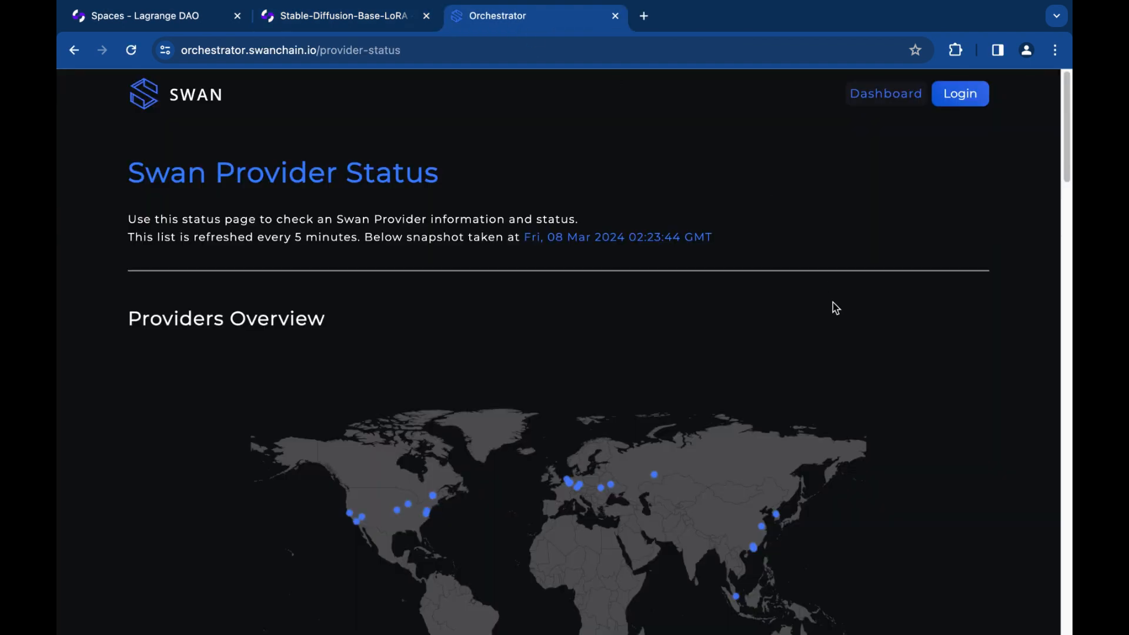
- Scroll through the provider status map, network stats, VCPU/memory/storage/GPU usage and the Swan Network Providers table
{"action": "scroll", "scroll_direction": "down", "scroll_amount": 3}
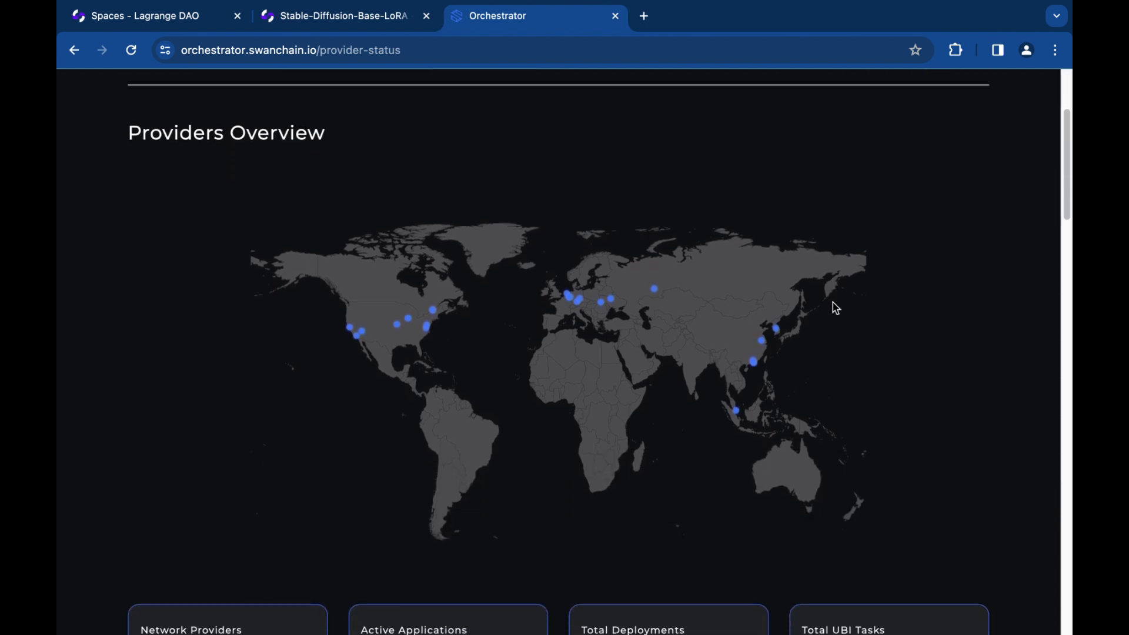
{"action": "scroll", "scroll_direction": "down", "scroll_amount": 3}
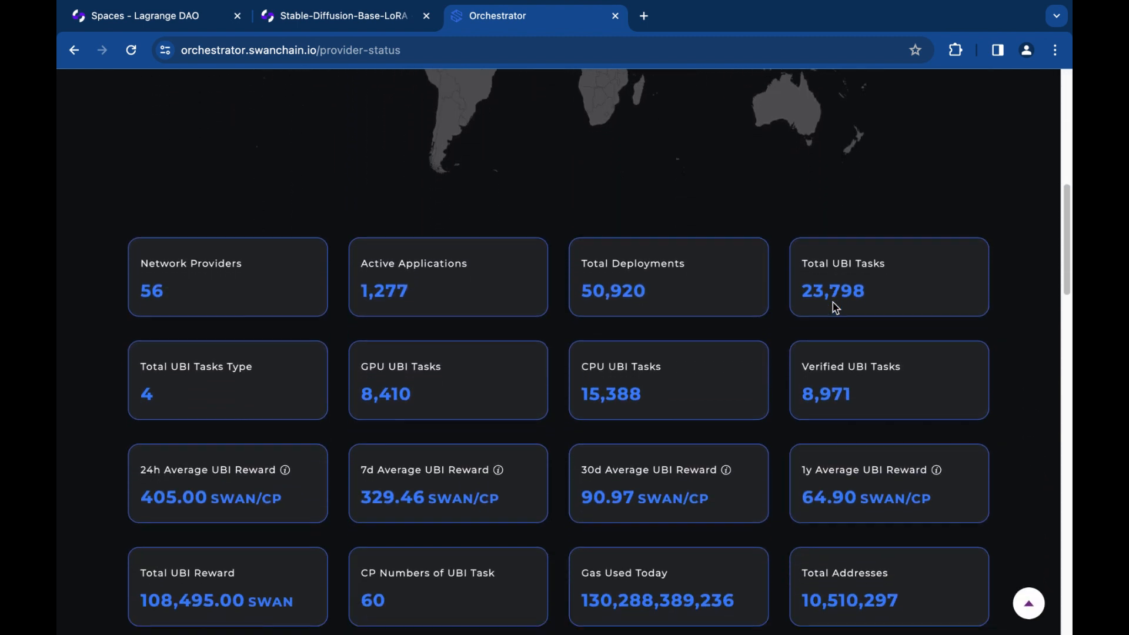
{"action": "scroll", "scroll_direction": "down", "scroll_amount": 3}
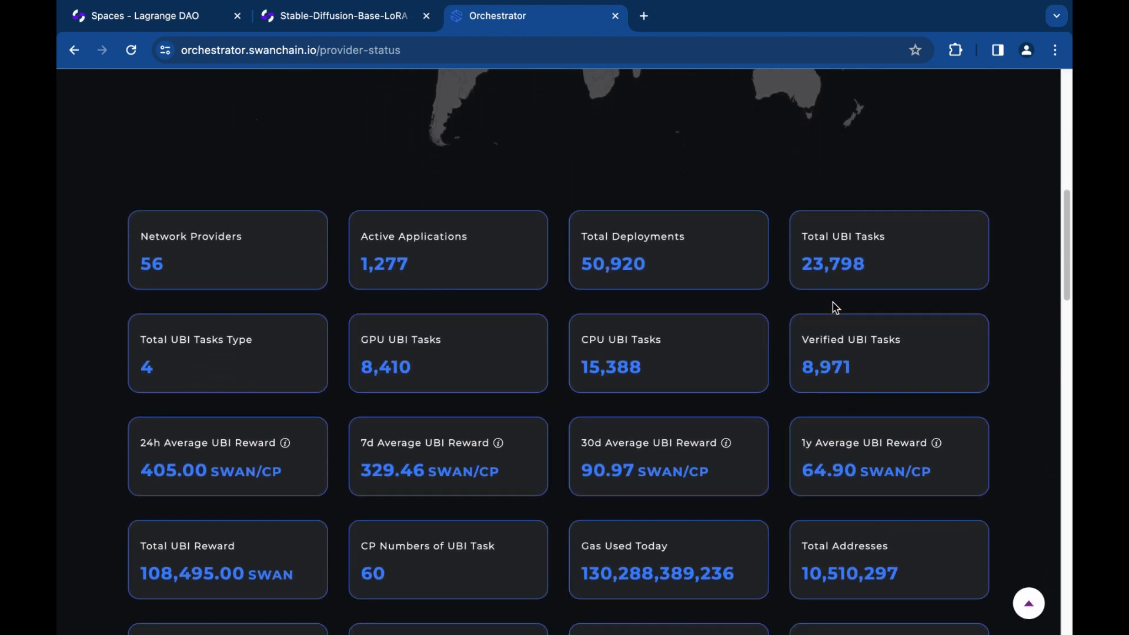
{"action": "scroll", "scroll_direction": "down", "scroll_amount": 3}
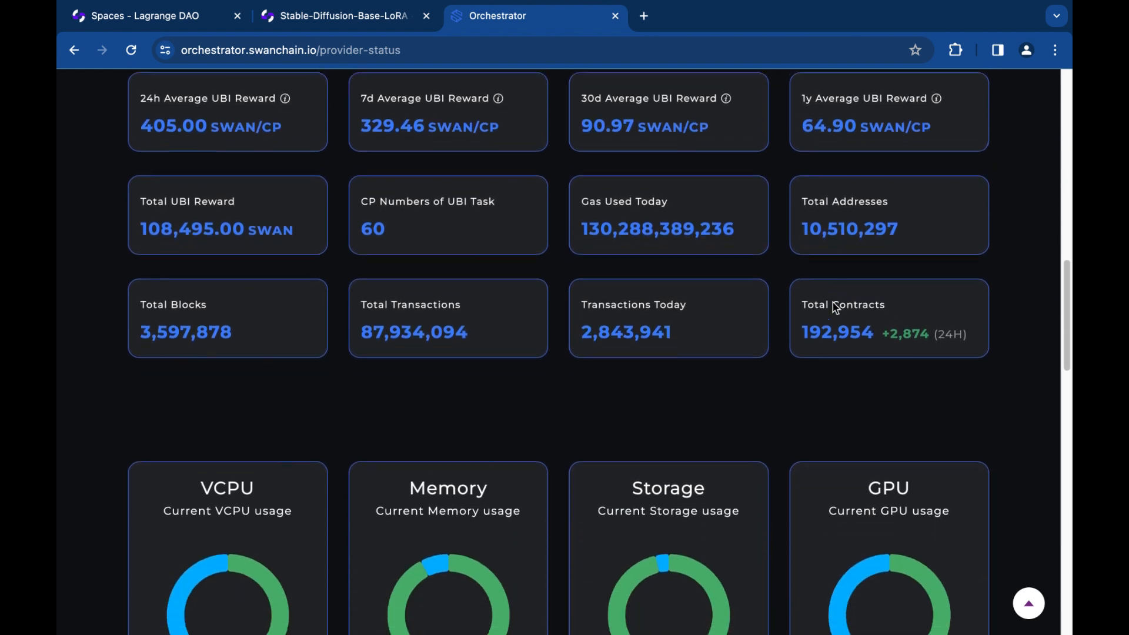
{"action": "scroll", "scroll_direction": "down", "scroll_amount": 3}
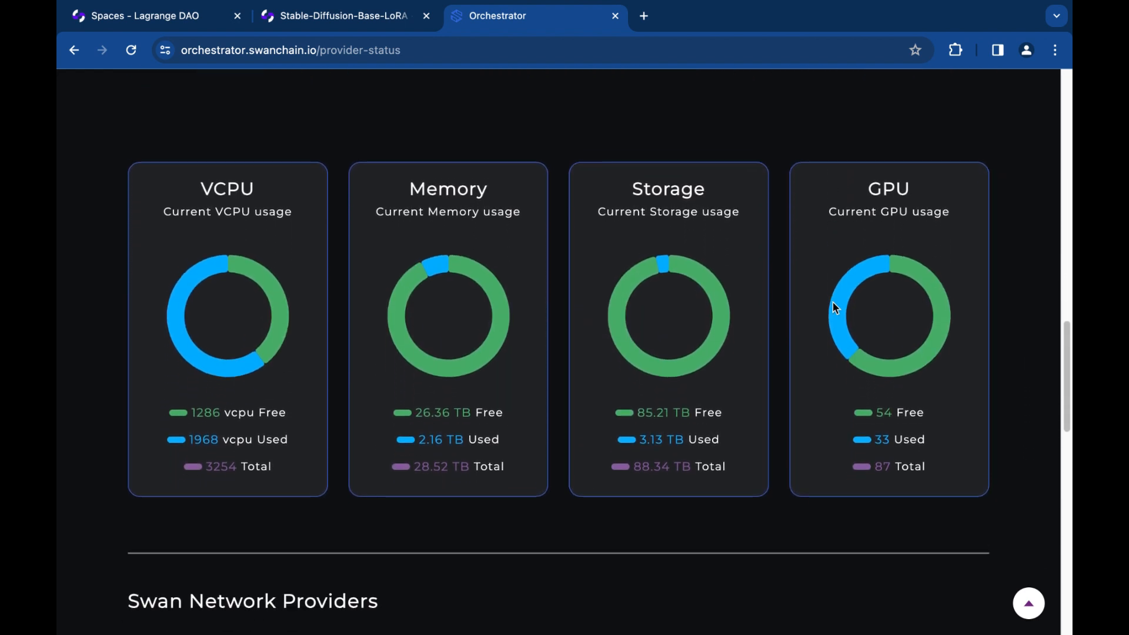
{"action": "scroll", "scroll_direction": "down", "scroll_amount": 3}
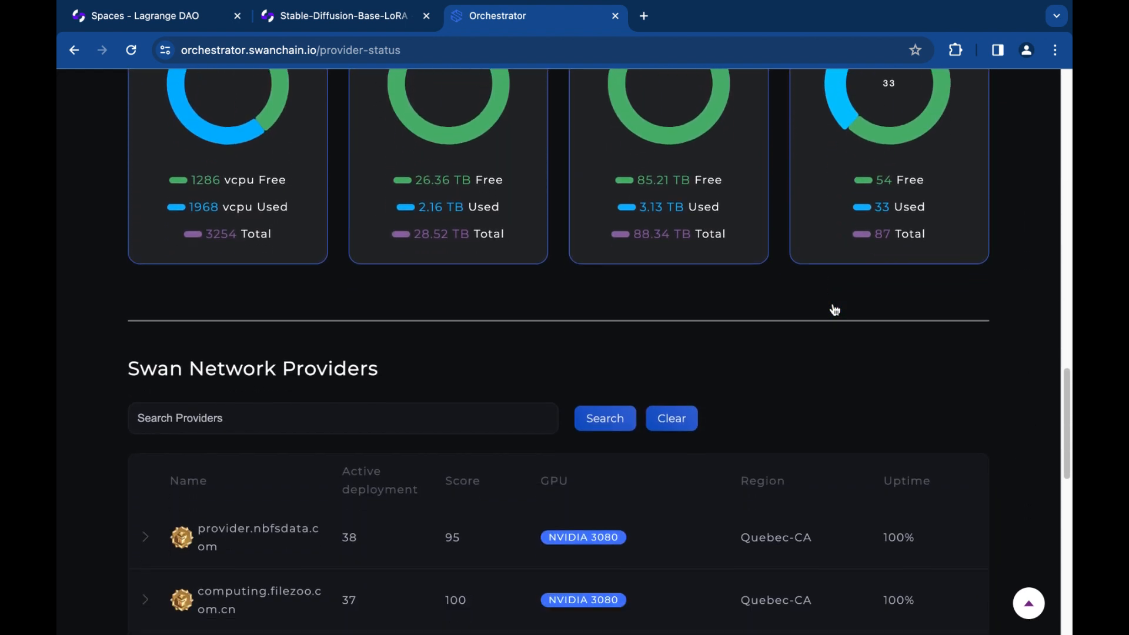
{"action": "scroll", "scroll_direction": "down", "scroll_amount": 3}
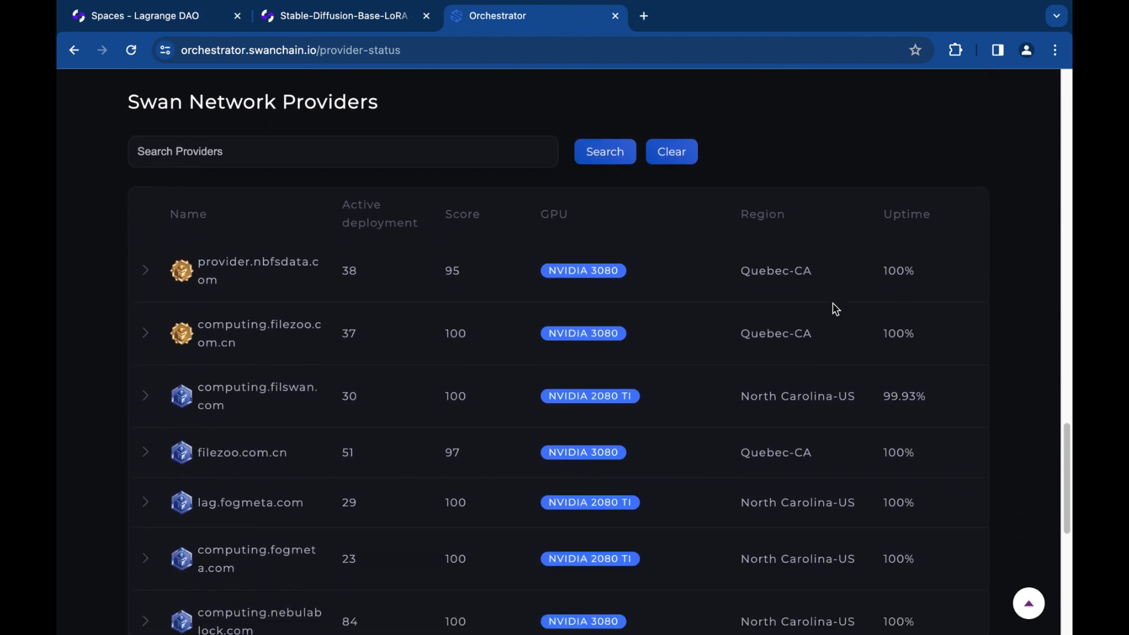
- Configure the forked space's hardware for 168 hours in the Guangdong-CN region with a 60-minute start delay
{"action": "left_click", "coordinate": [338, 15]}
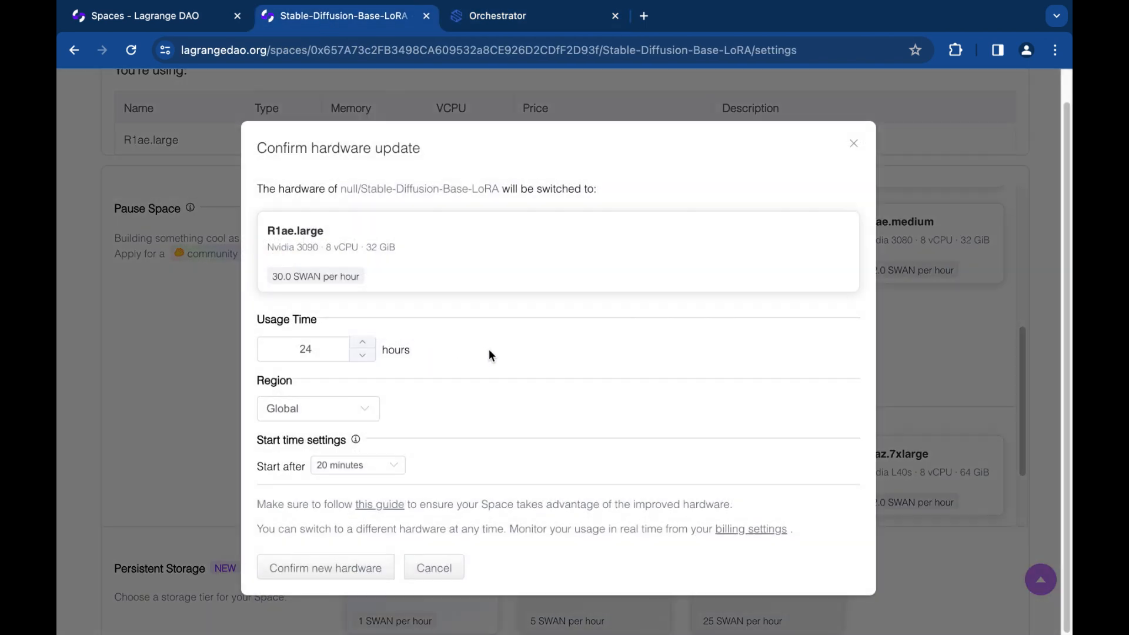
{"action": "left_click", "coordinate": [303, 349]}
{"action": "type", "text": "16"}
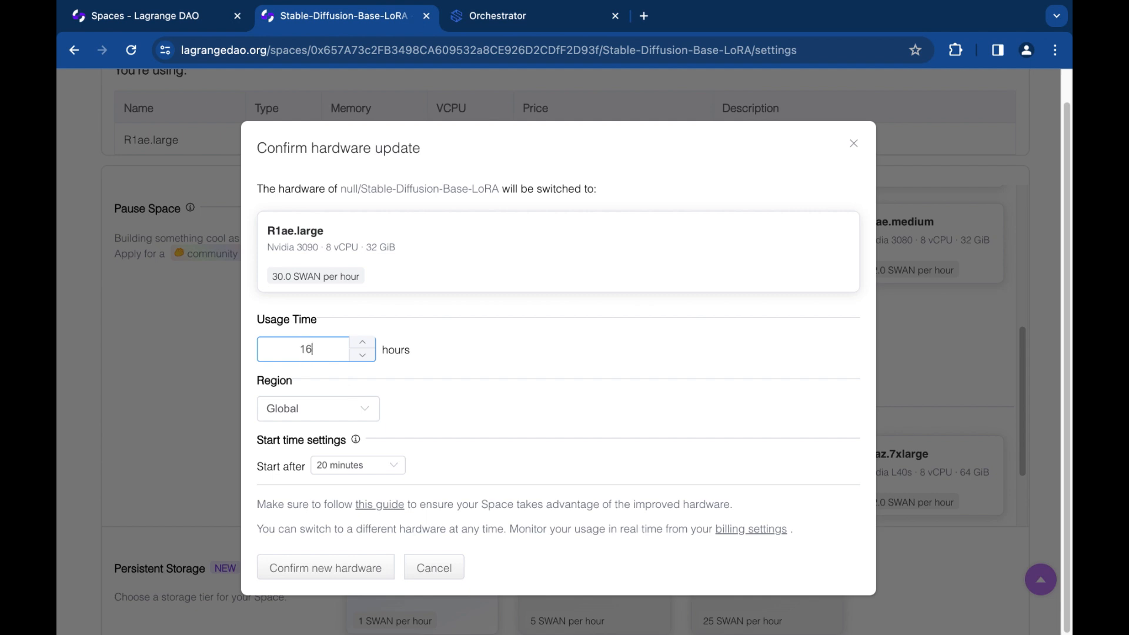
{"action": "left_click", "coordinate": [317, 408]}
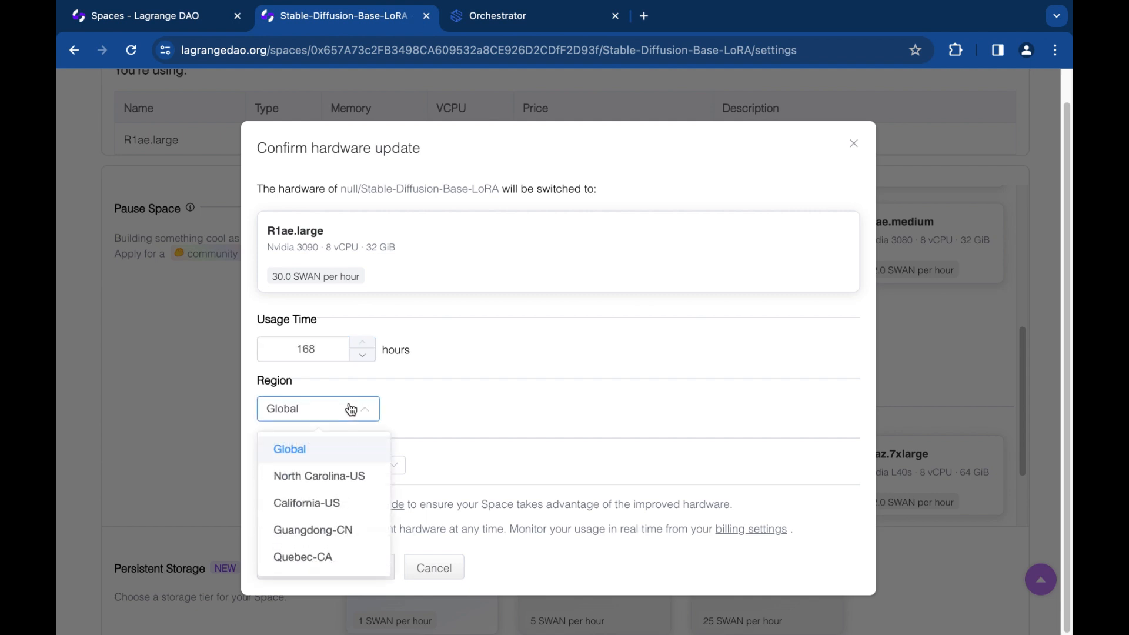
{"action": "left_click", "coordinate": [313, 530]}
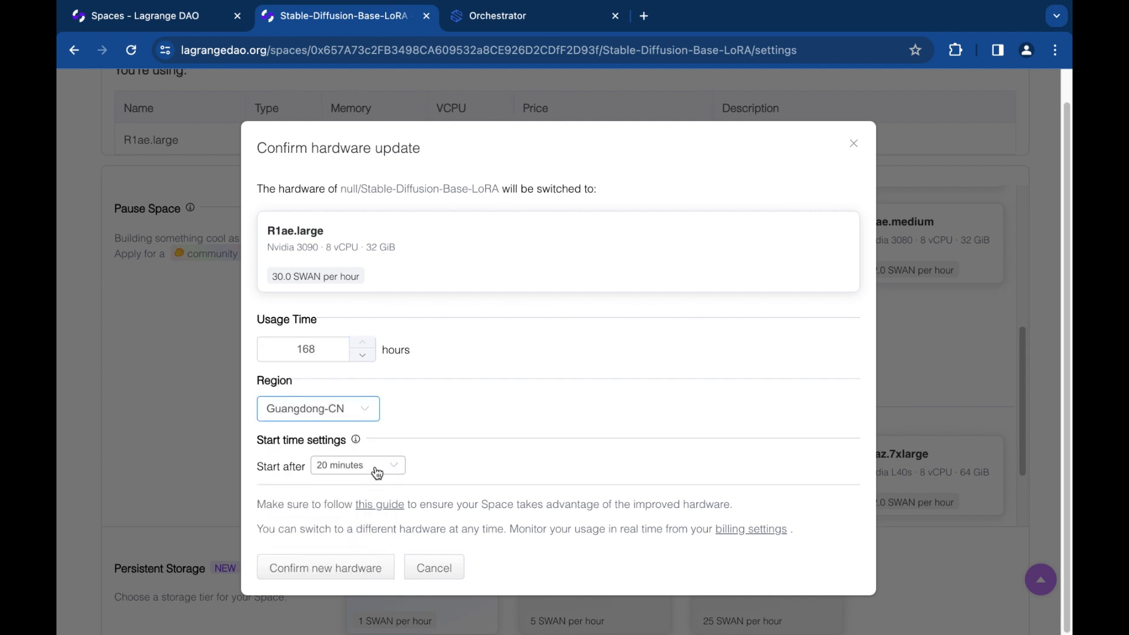
{"action": "left_click", "coordinate": [358, 465]}
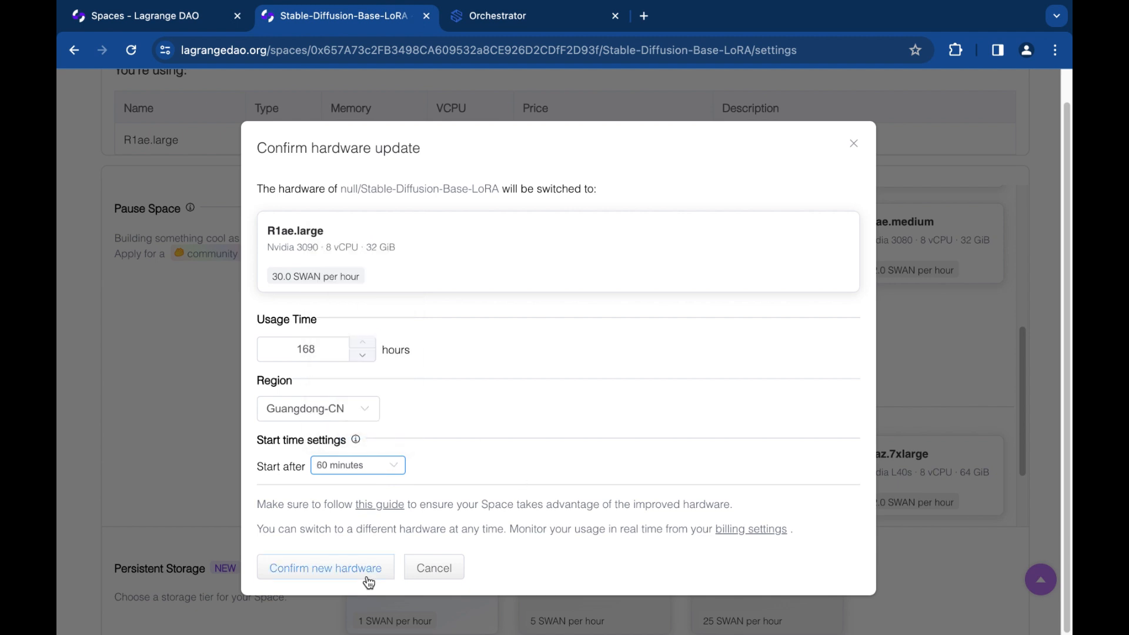
- Confirm the new hardware, set the spending cap and approve the payment so the Swan Network task is created
{"action": "left_click", "coordinate": [326, 566]}
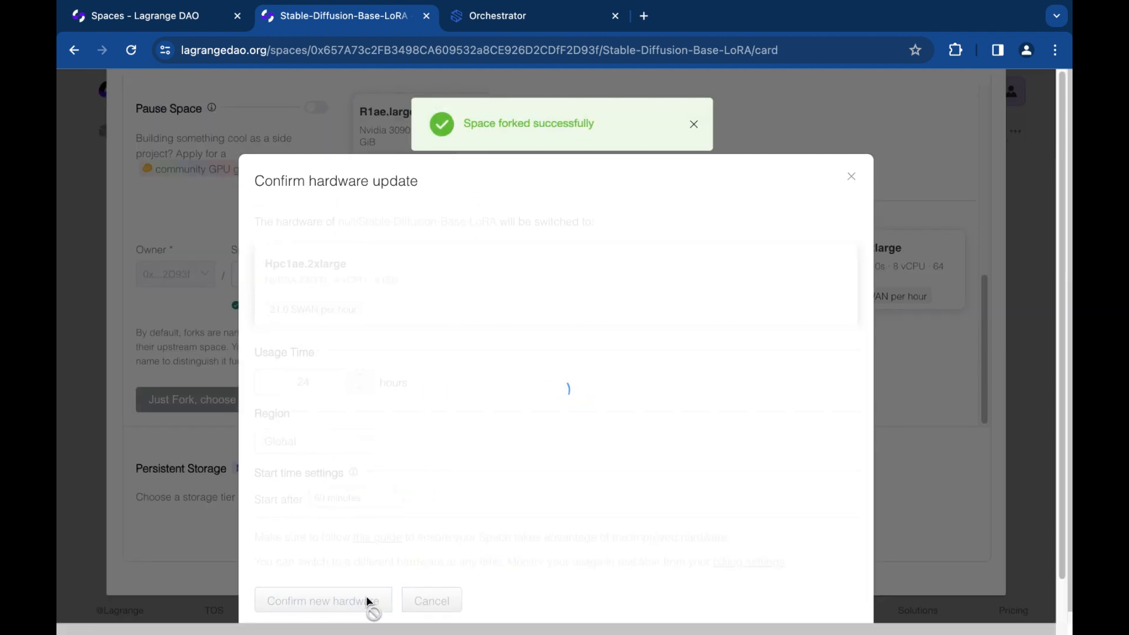
{"action": "left_click", "coordinate": [322, 600]}
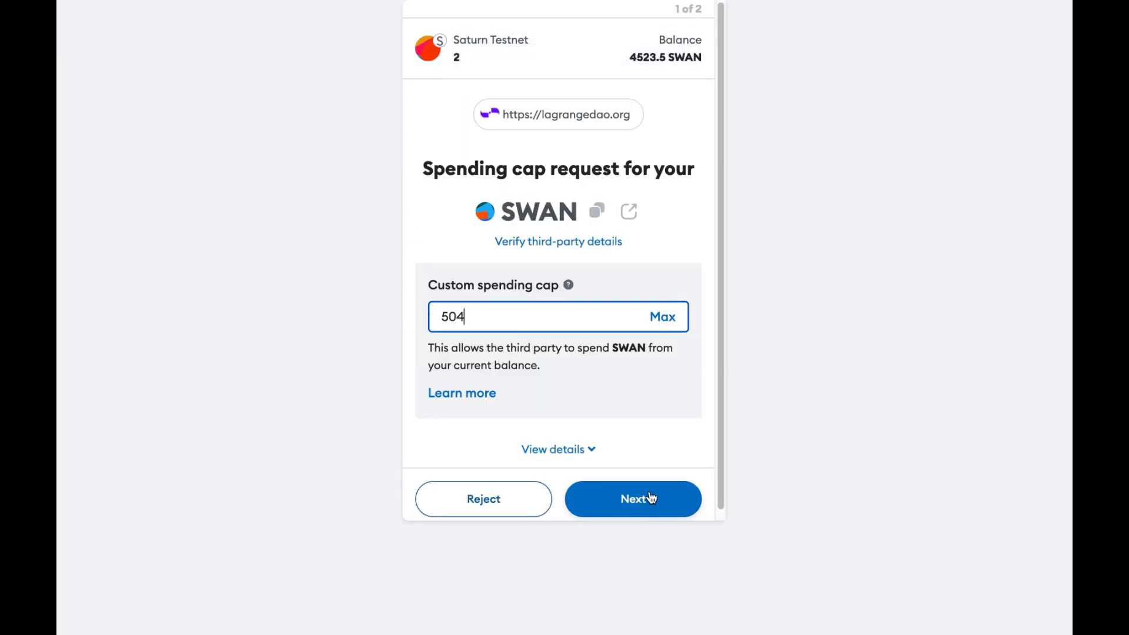
{"action": "left_click", "coordinate": [632, 499]}
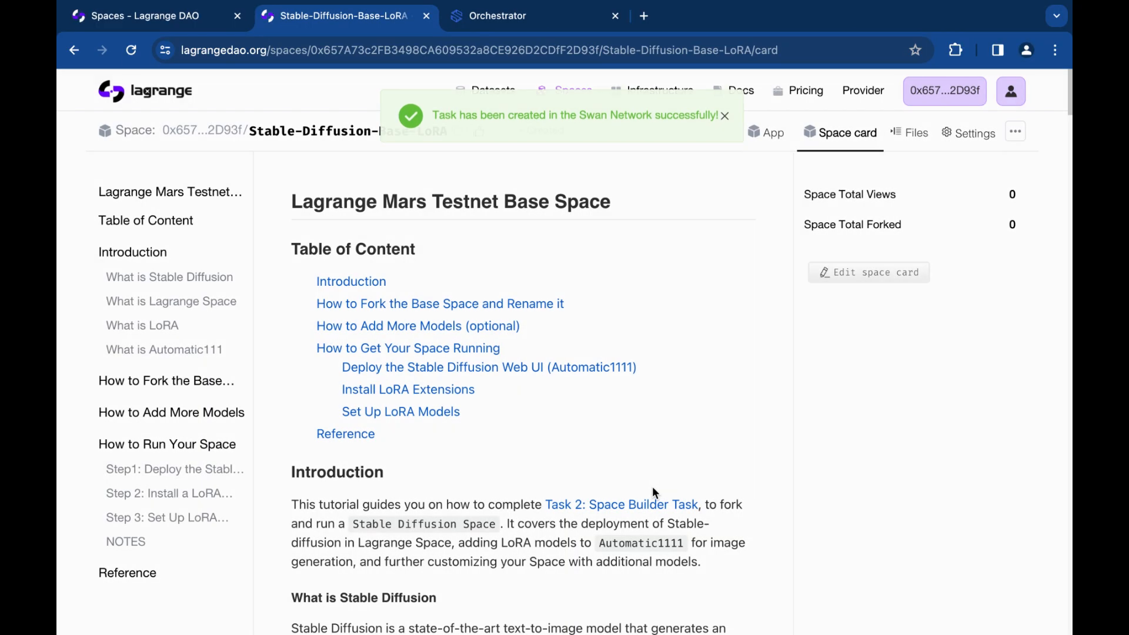
- Dismiss the task-created notice and view the forked space's App with its Deployment Machine table, then a running space
{"action": "left_click", "coordinate": [724, 115]}
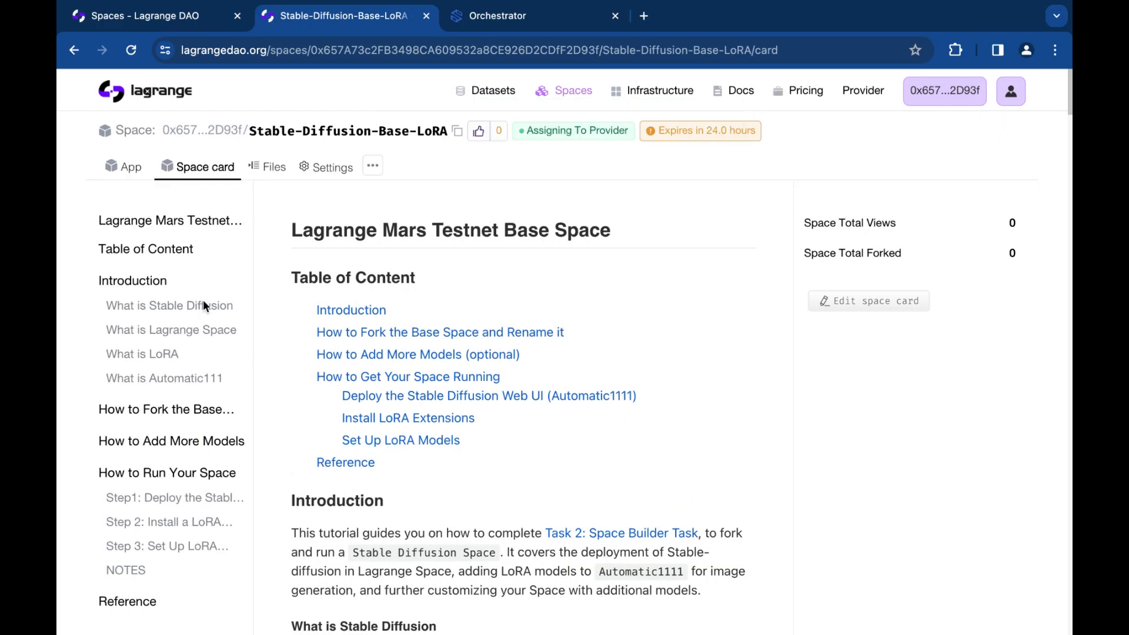
{"action": "left_click", "coordinate": [124, 166]}
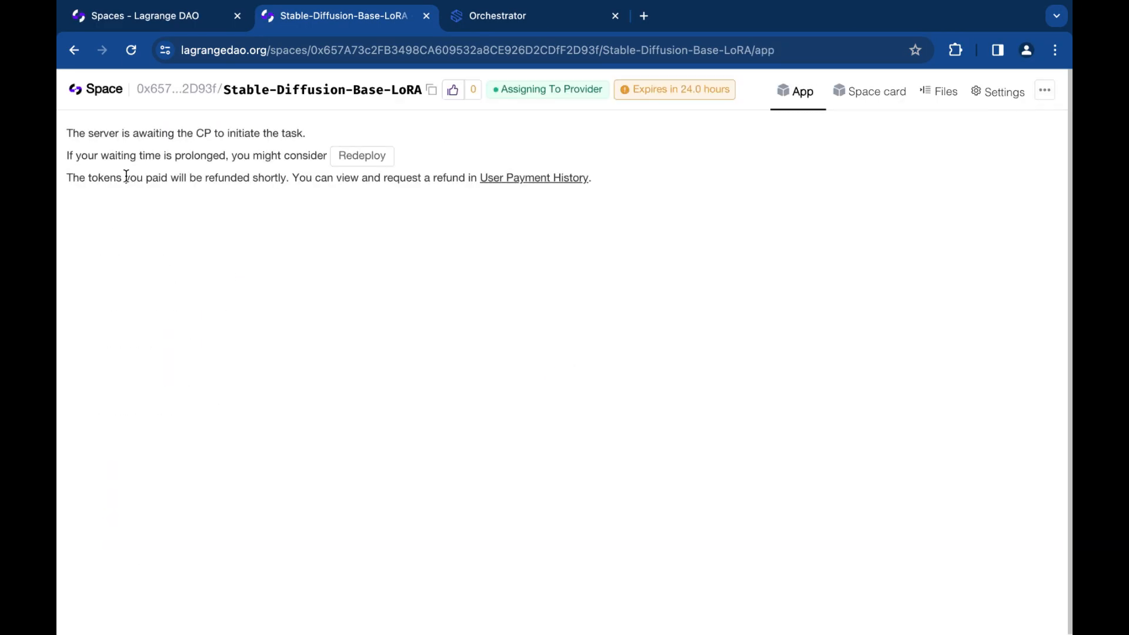
{"action": "mouse_move", "coordinate": [725, 386]}
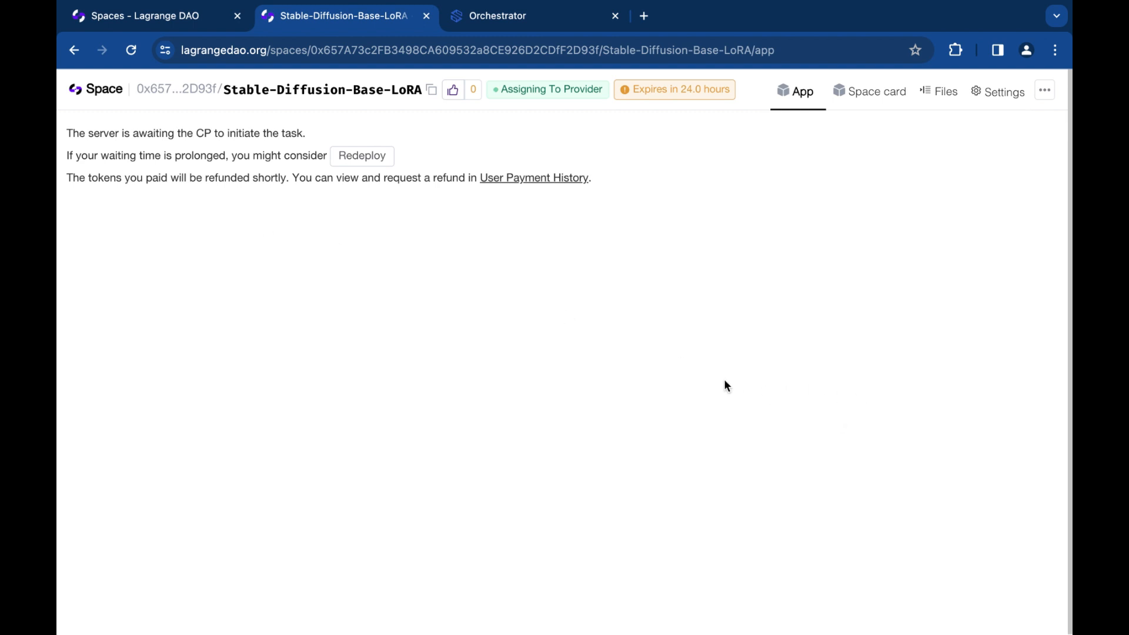
{"action": "mouse_move", "coordinate": [824, 302]}
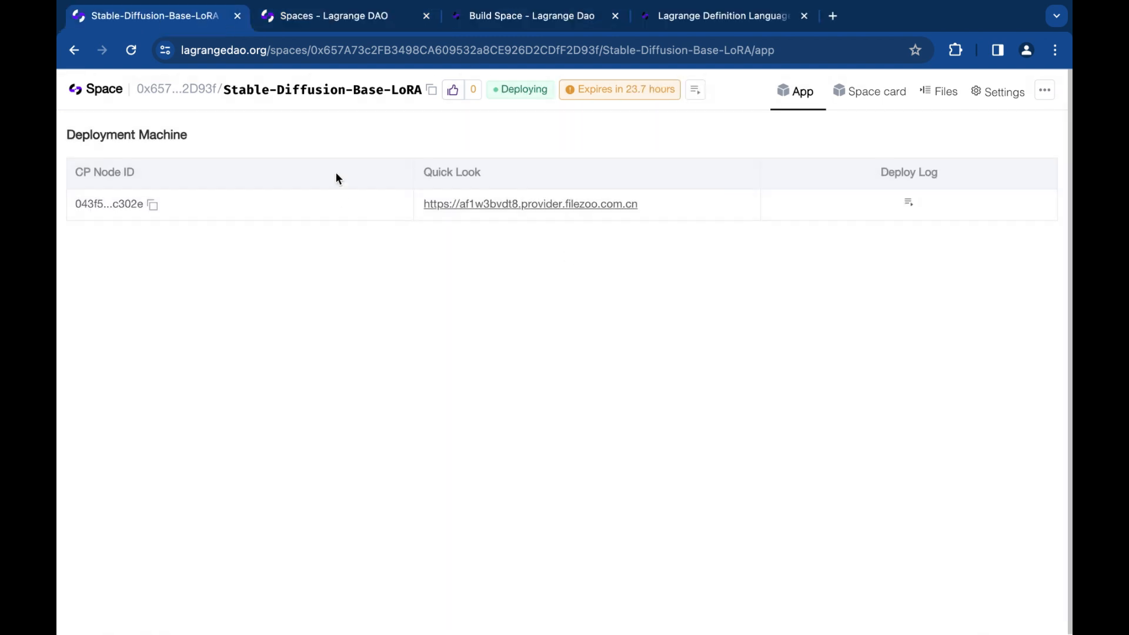
{"action": "mouse_move", "coordinate": [874, 239]}
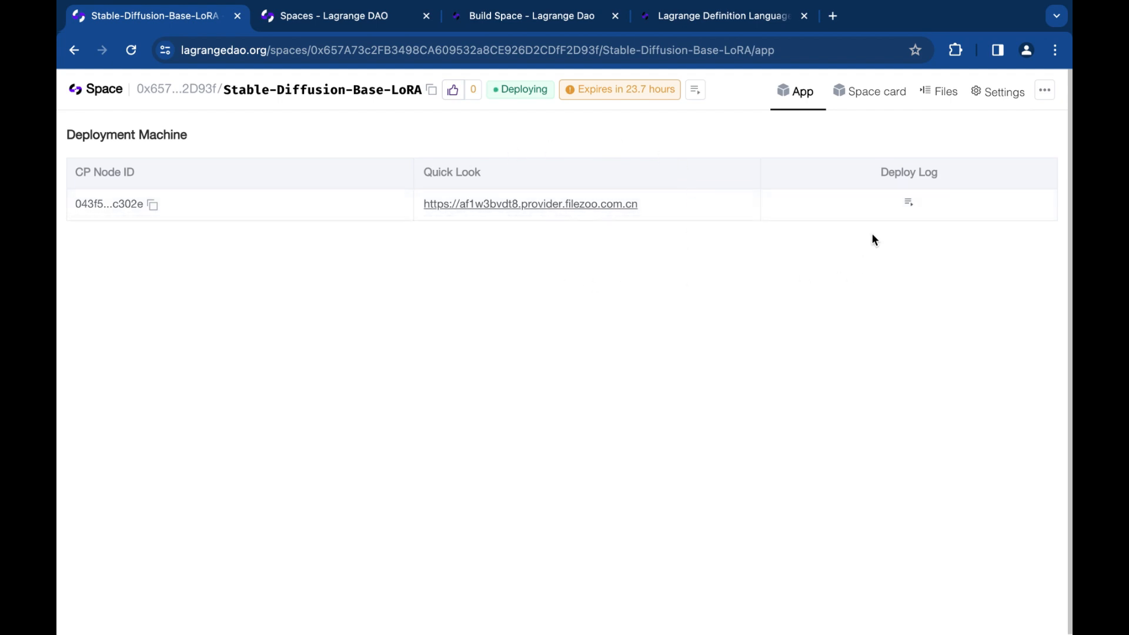
{"action": "left_click", "coordinate": [908, 203]}
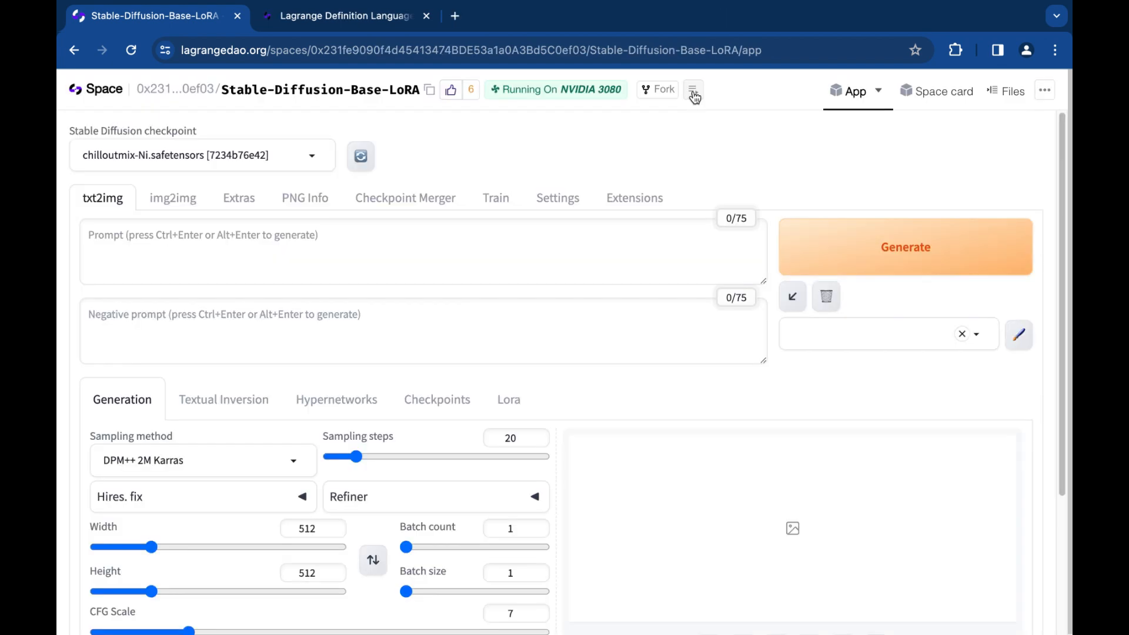
{"action": "left_click", "coordinate": [692, 90]}
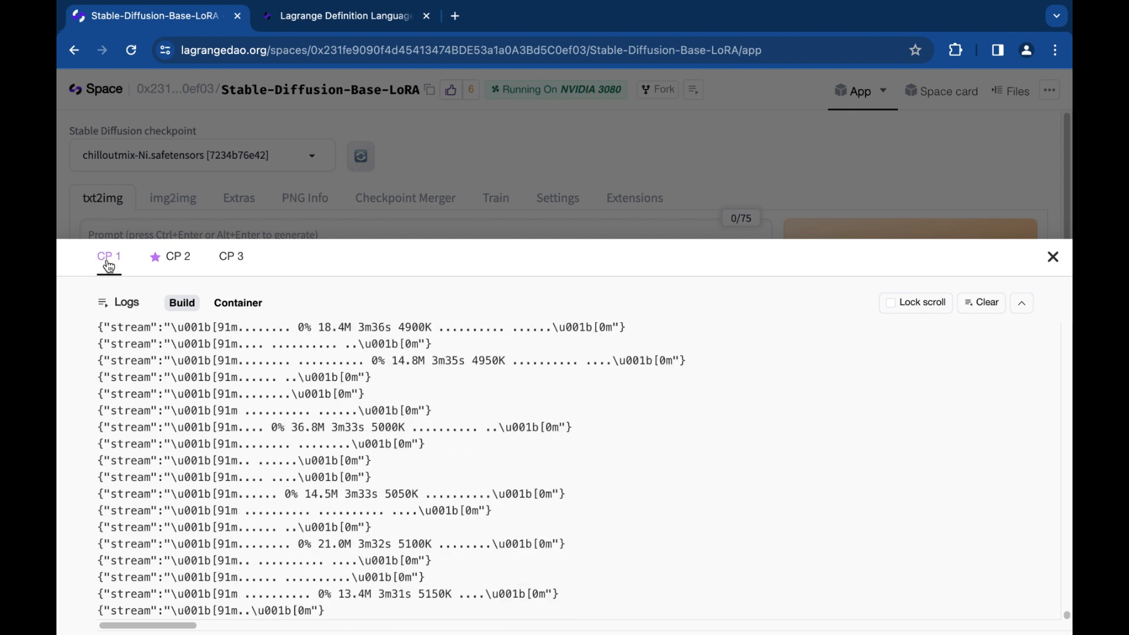
{"action": "left_click", "coordinate": [178, 256]}
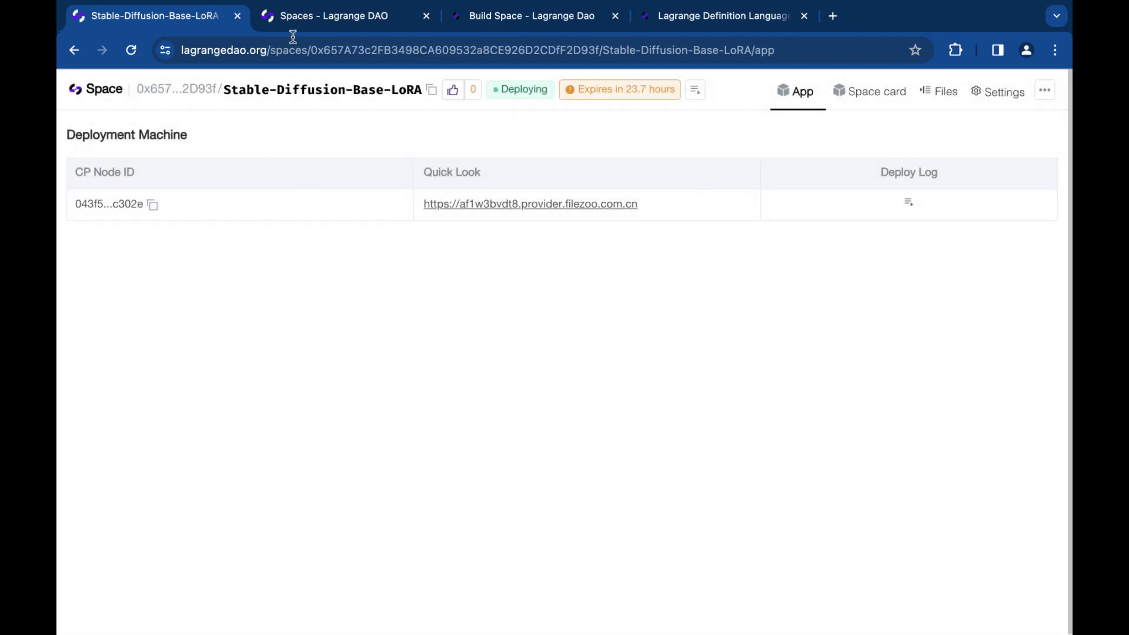
- Create a new space named Test with openrail license and Docker SDK
{"action": "left_click", "coordinate": [336, 15]}
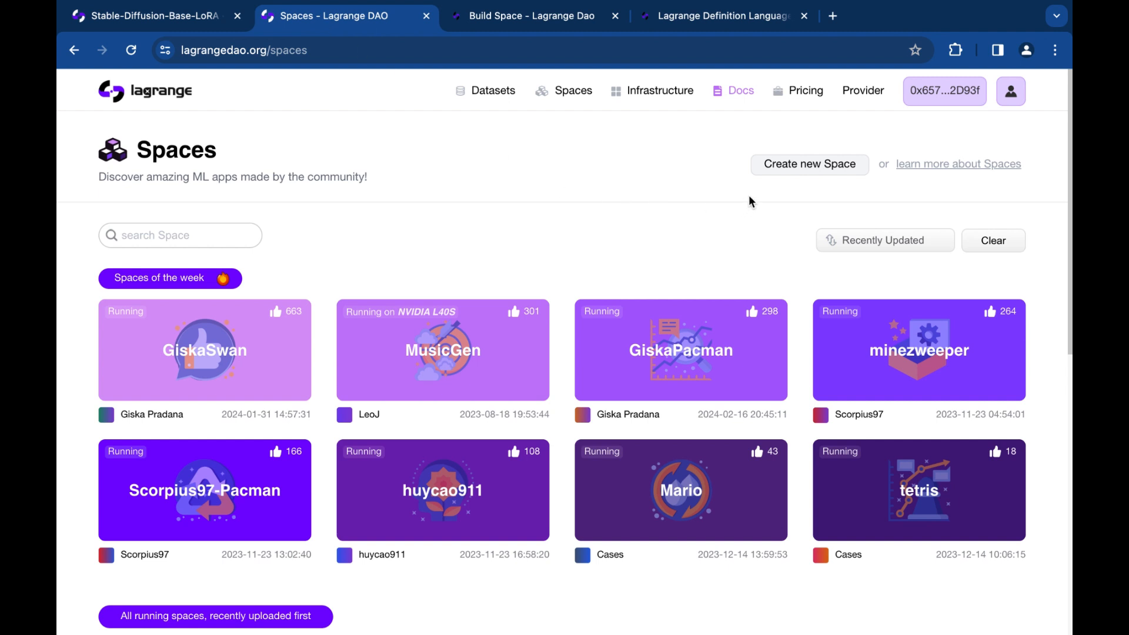
{"action": "mouse_move", "coordinate": [813, 171]}
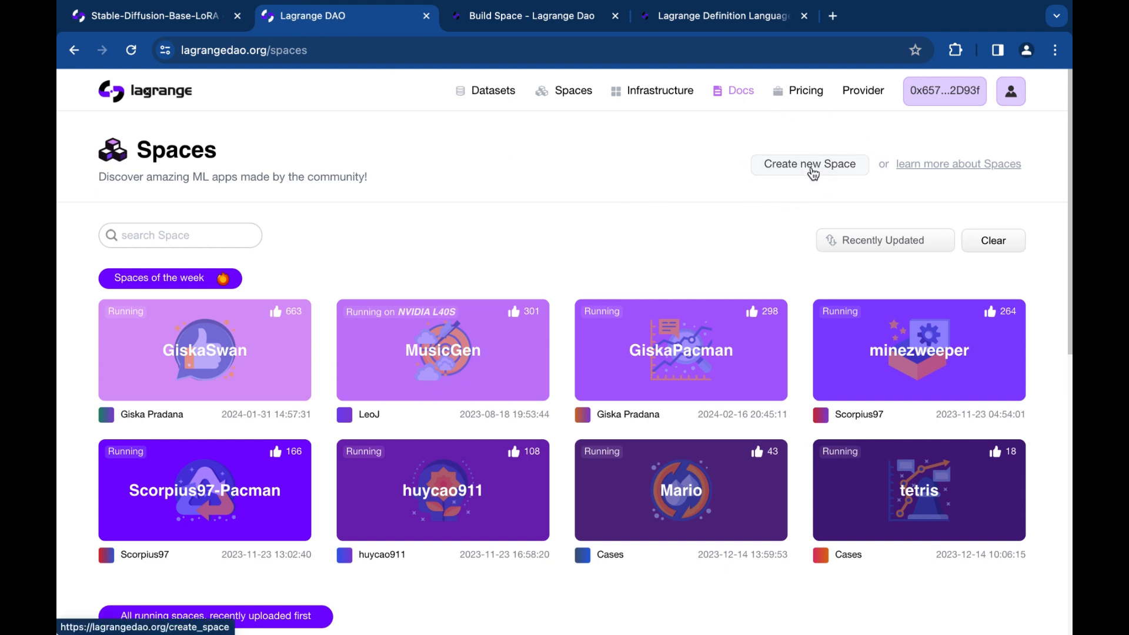
{"action": "left_click", "coordinate": [809, 164]}
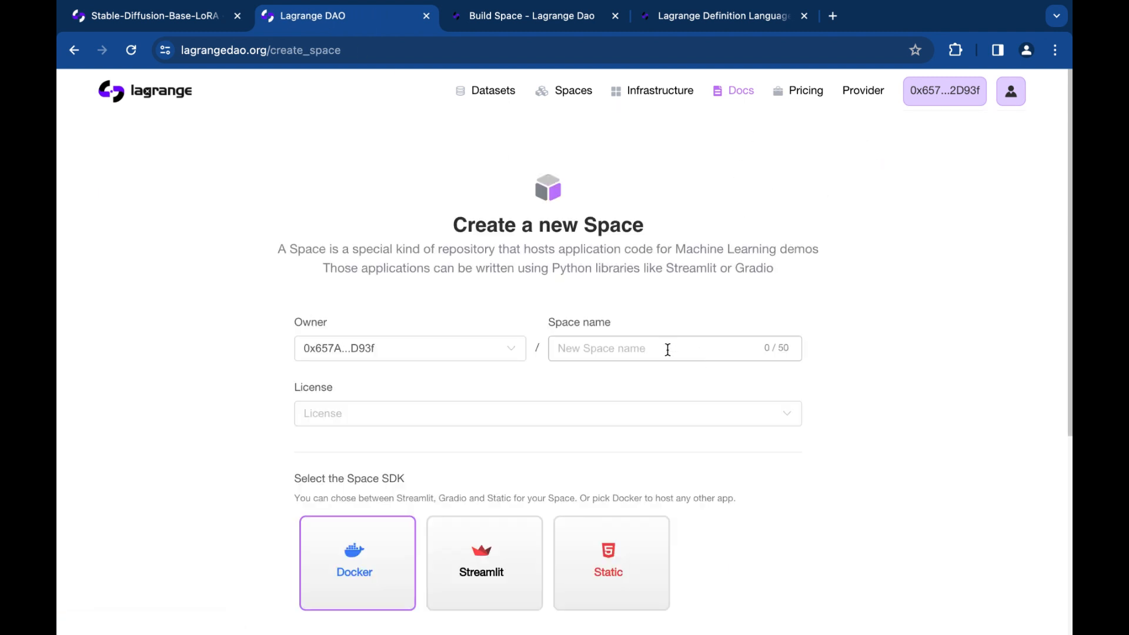
{"action": "type", "text": "Test"}
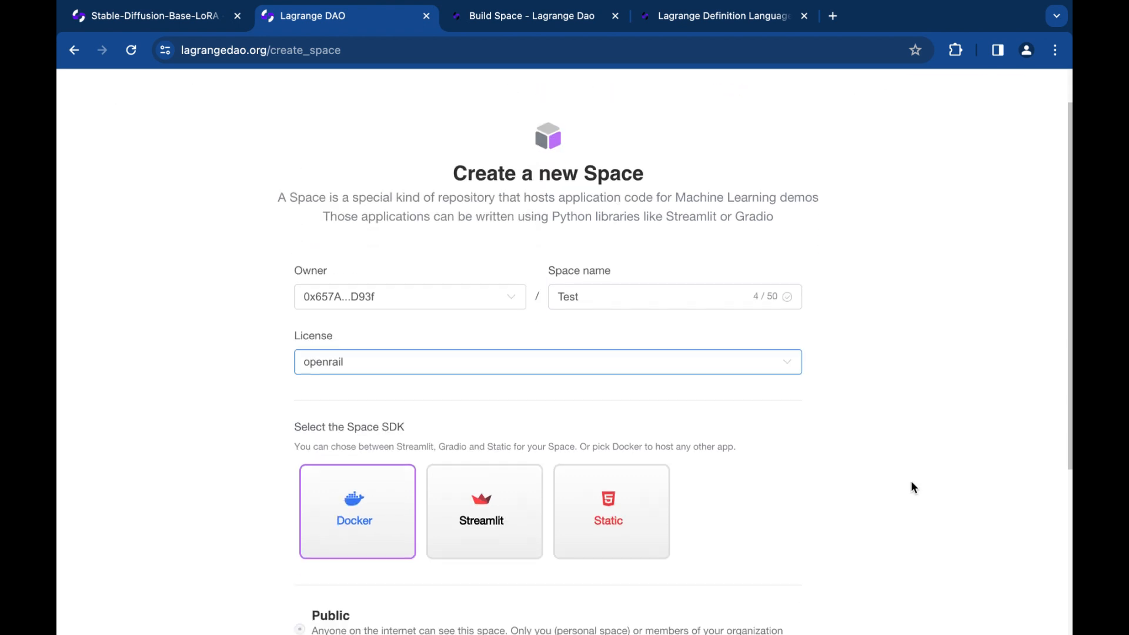
{"action": "scroll", "scroll_direction": "down", "scroll_amount": 3}
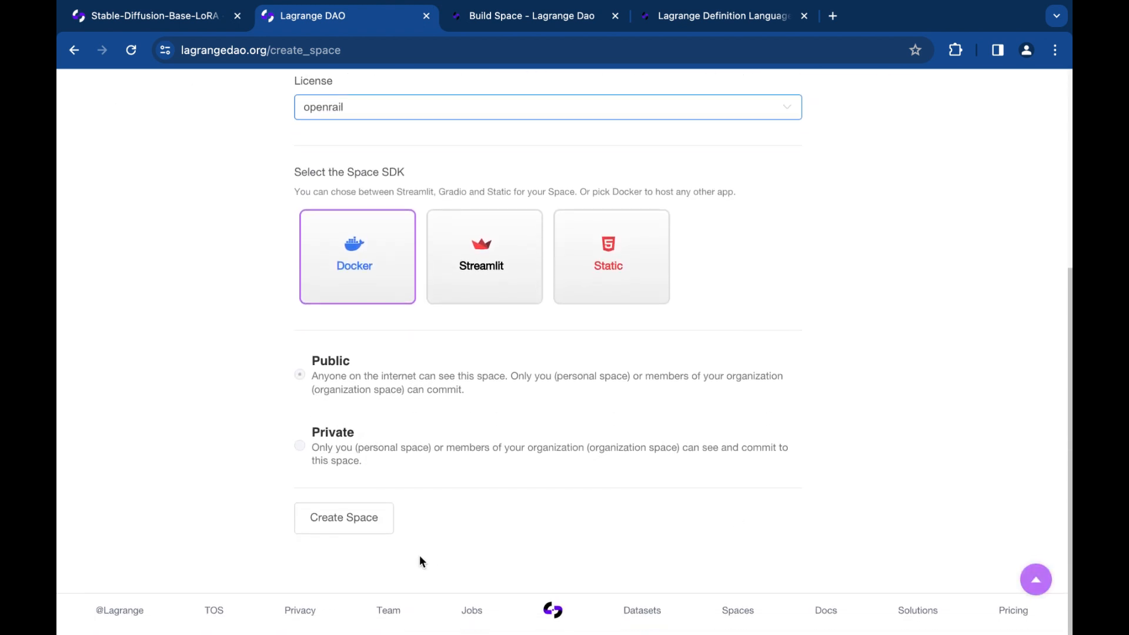
{"action": "left_click", "coordinate": [343, 517]}
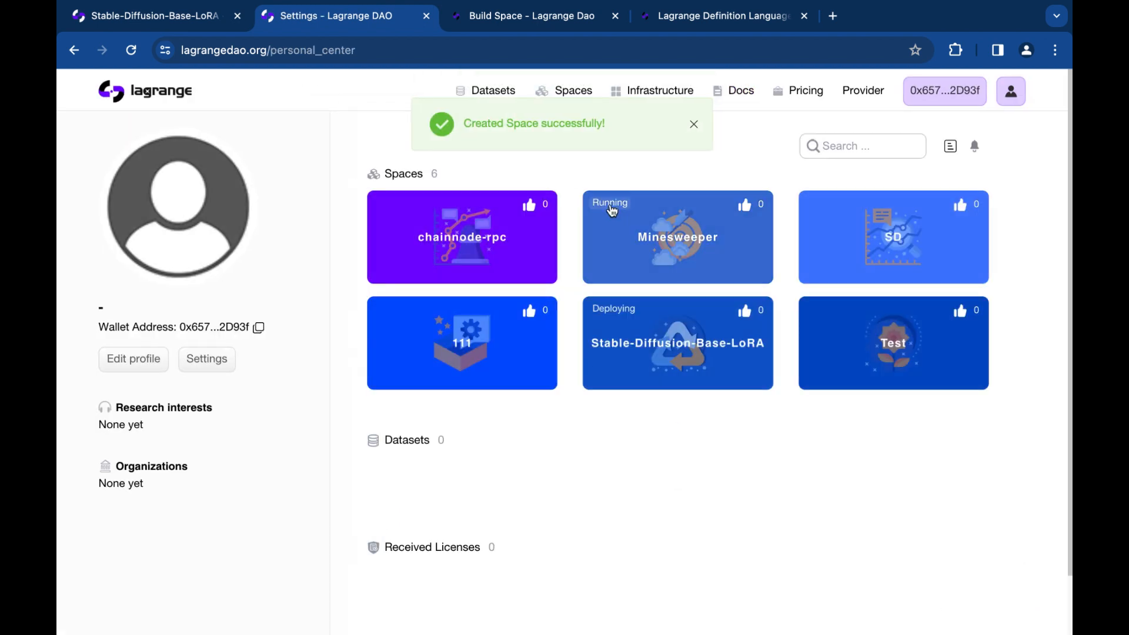
- View the new Test space's still-empty Files list
{"action": "left_click", "coordinate": [893, 342]}
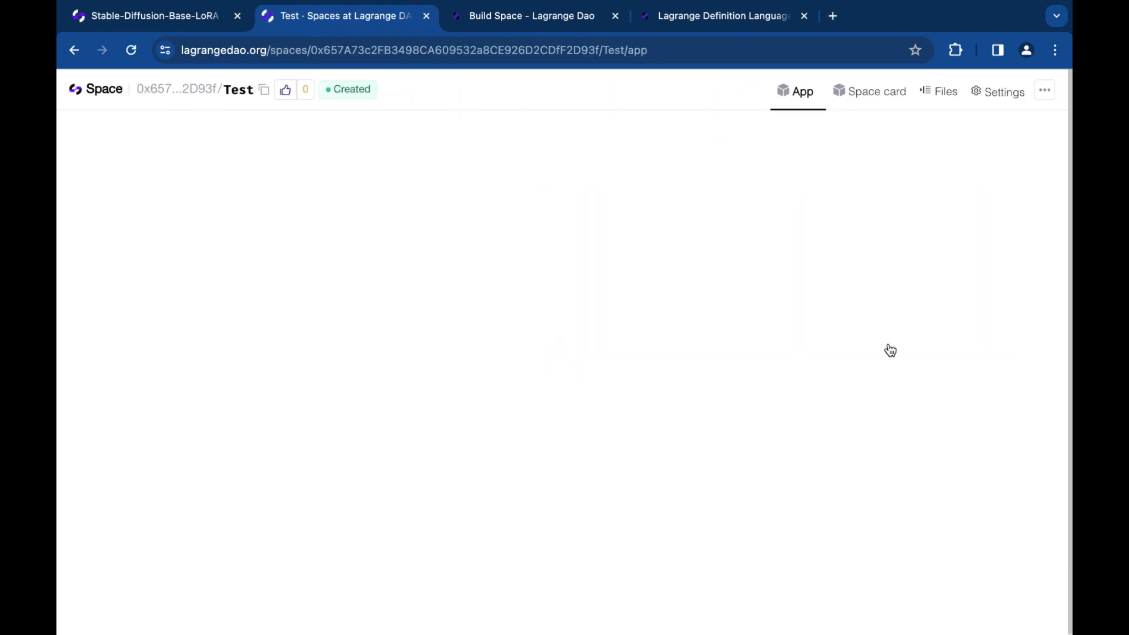
{"action": "left_click", "coordinate": [944, 92]}
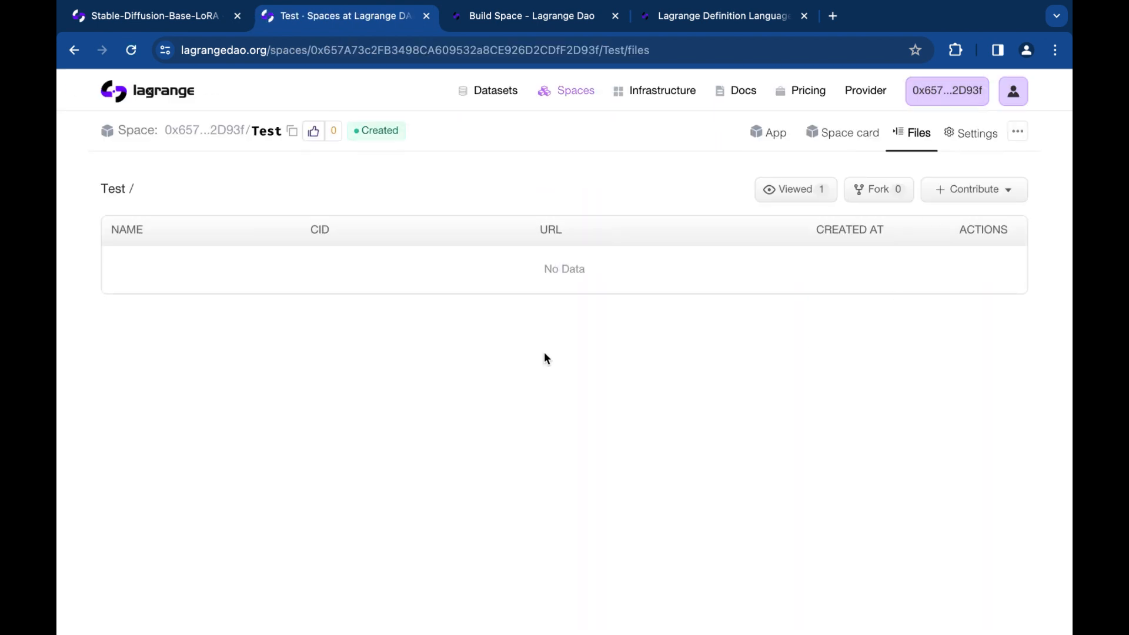
{"action": "mouse_move", "coordinate": [698, 373]}
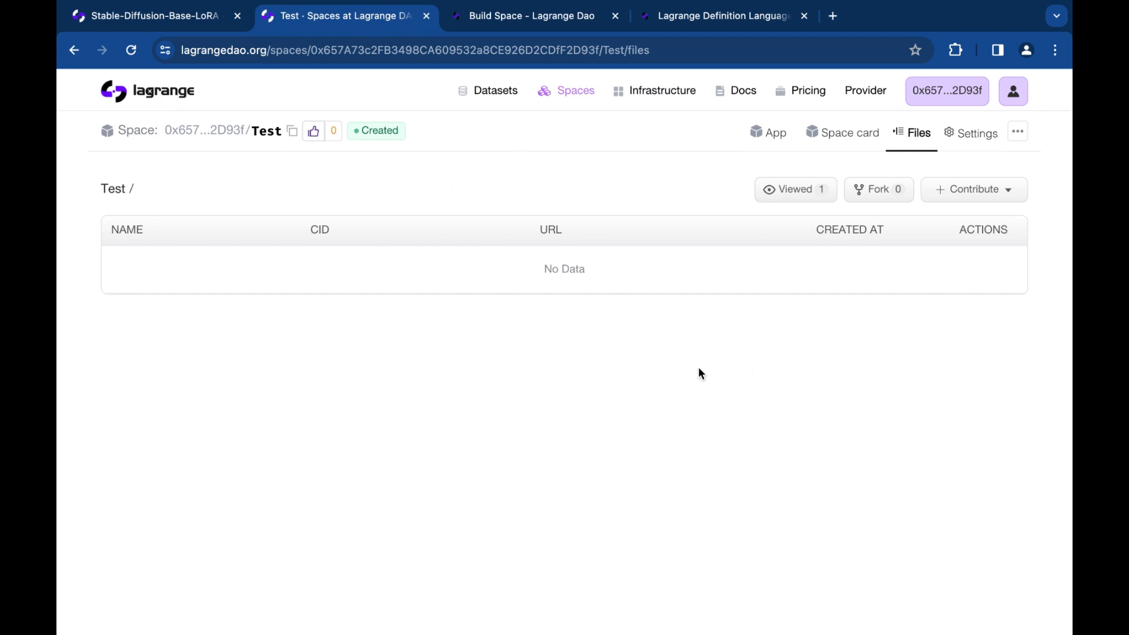
- View the Lagrange Definition Language (LDL) page under Space > Intro in the docs
{"action": "left_click", "coordinate": [530, 15]}
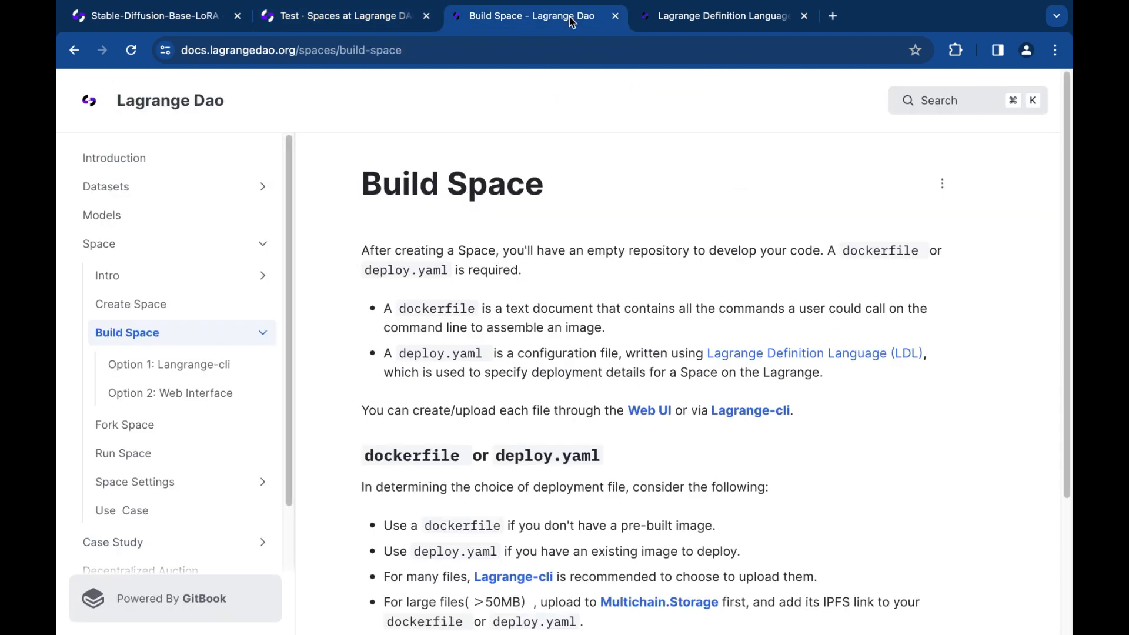
{"action": "mouse_move", "coordinate": [549, 341]}
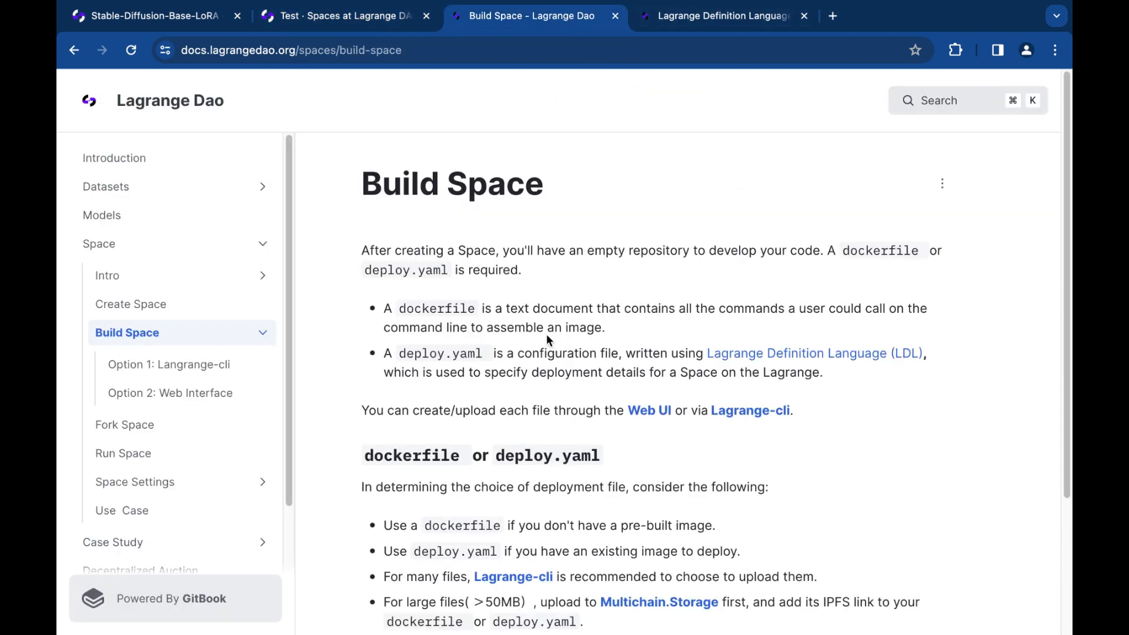
{"action": "mouse_move", "coordinate": [387, 303]}
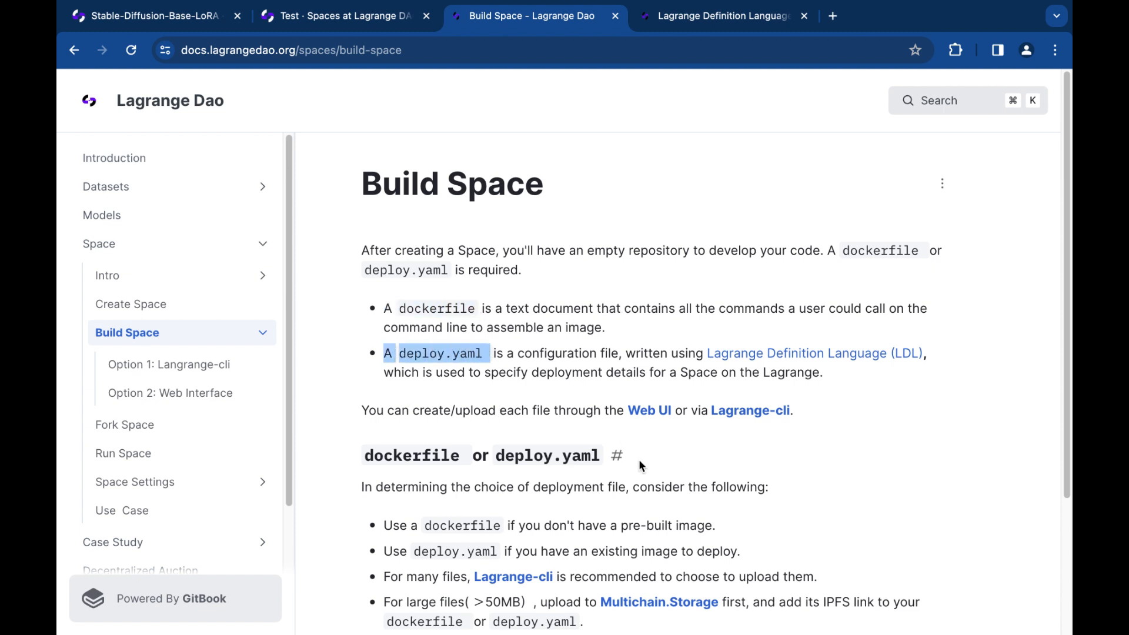
{"action": "left_click", "coordinate": [814, 352]}
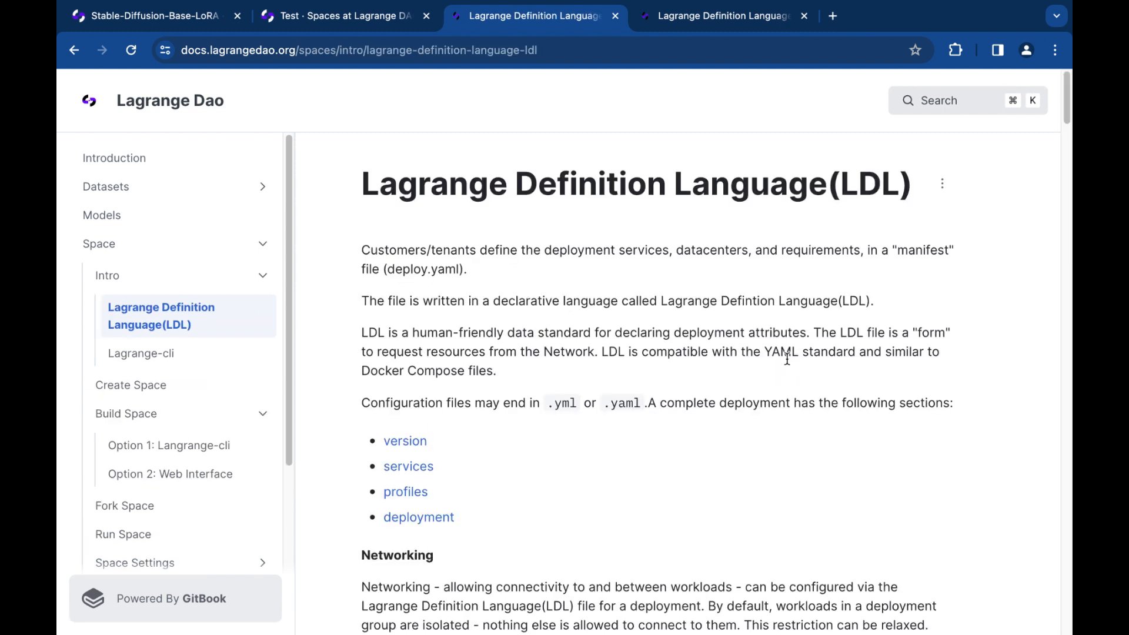
{"action": "mouse_move", "coordinate": [817, 223]}
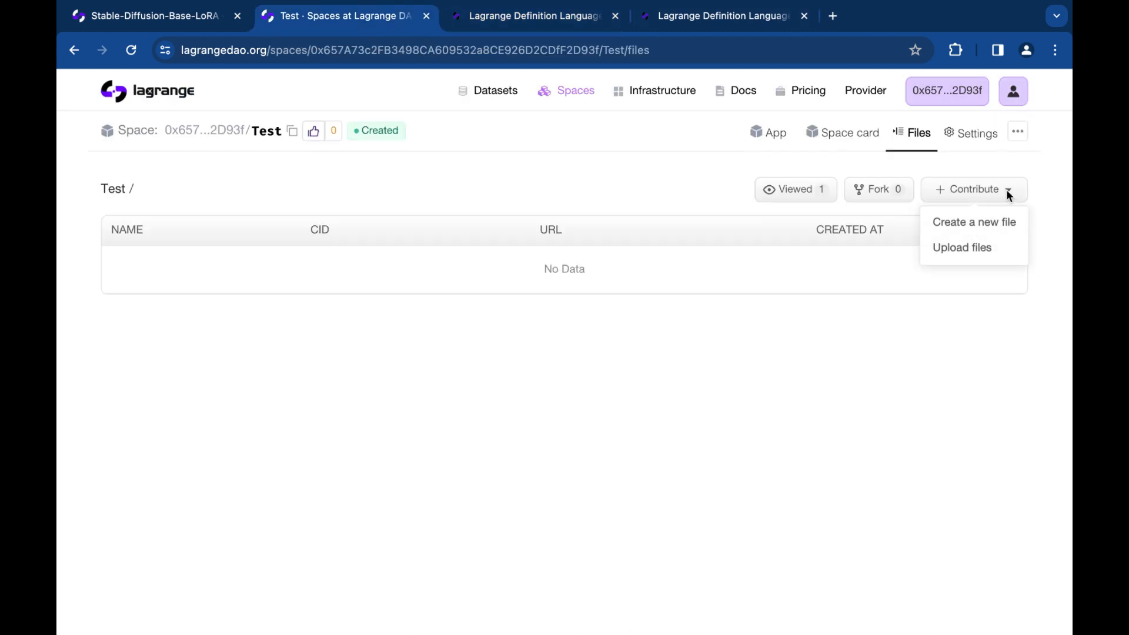
- Commit a new file named Test with placeholder code to the Test space, then bring up the Lagrange-cli docs
{"action": "left_click", "coordinate": [973, 222]}
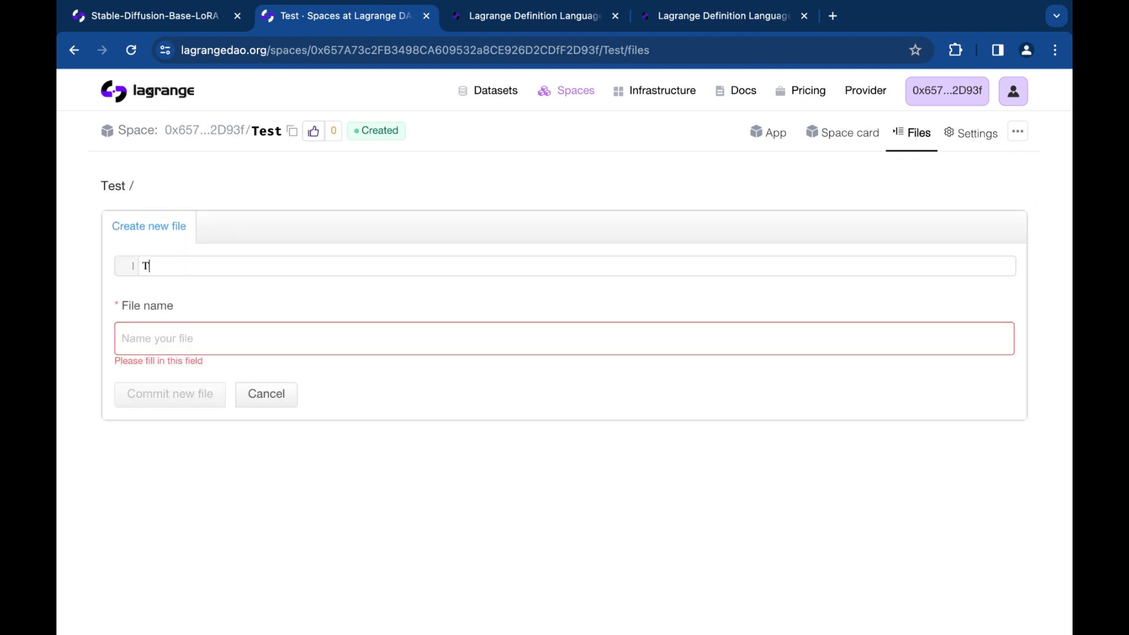
{"action": "type", "text": "ype your code here"}
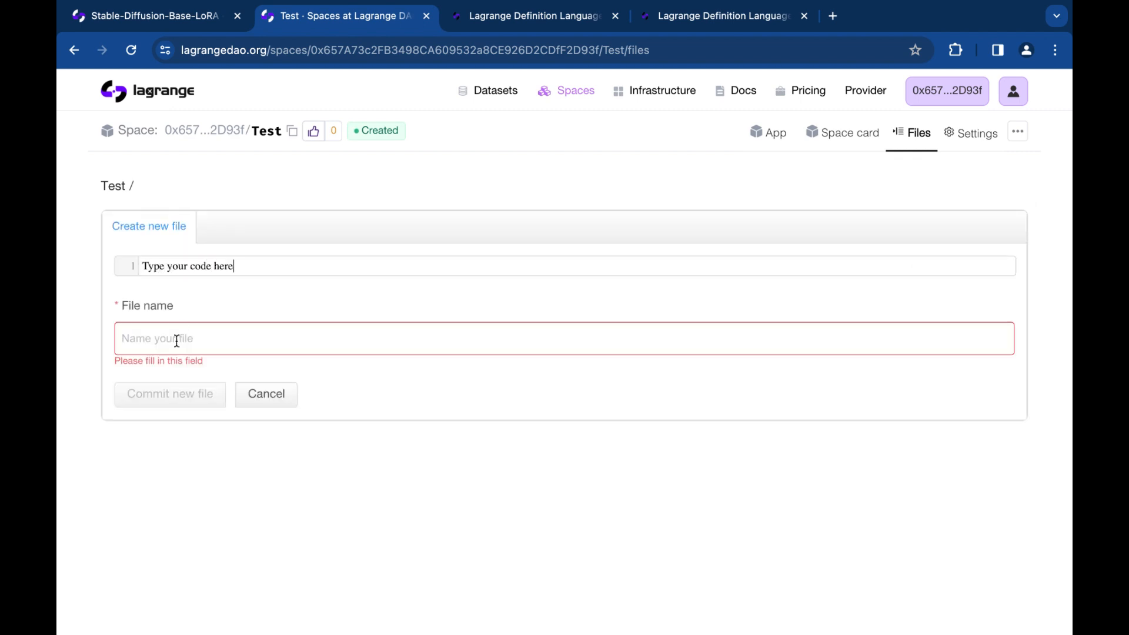
{"action": "left_click", "coordinate": [169, 394]}
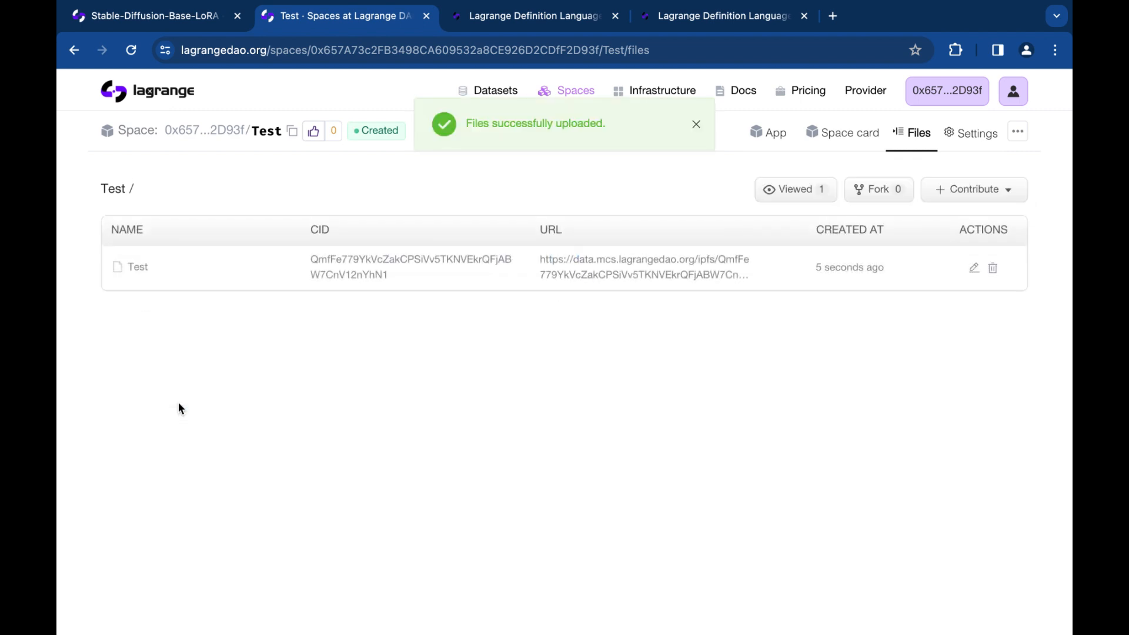
{"action": "left_click", "coordinate": [972, 188]}
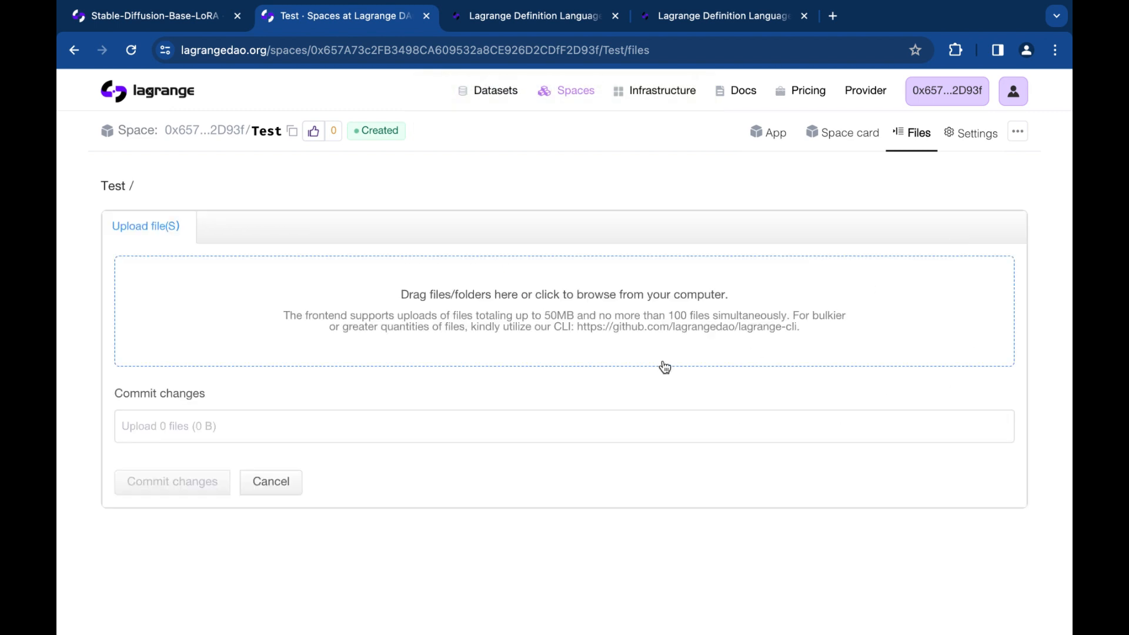
{"action": "left_click", "coordinate": [533, 15]}
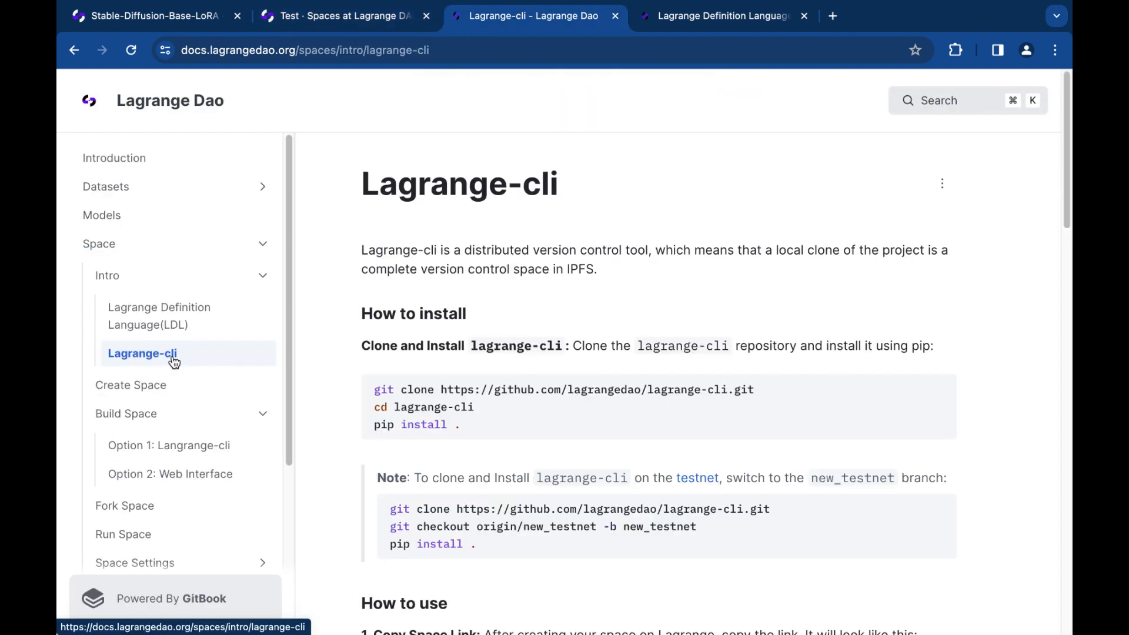
{"action": "mouse_move", "coordinate": [505, 289]}
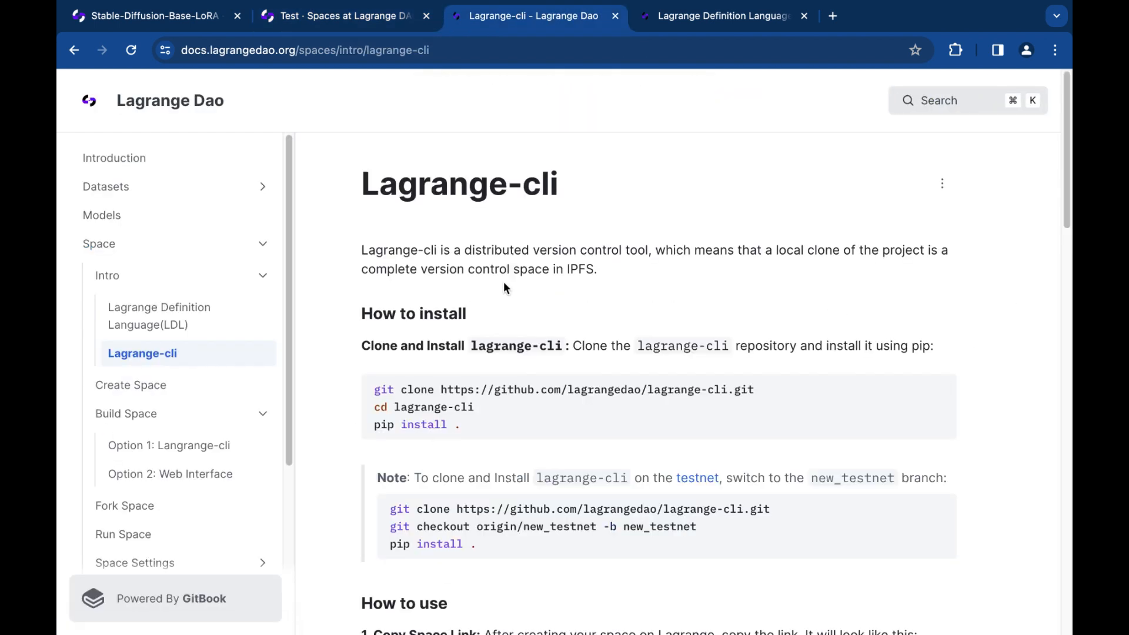
{"action": "mouse_move", "coordinate": [529, 284]}
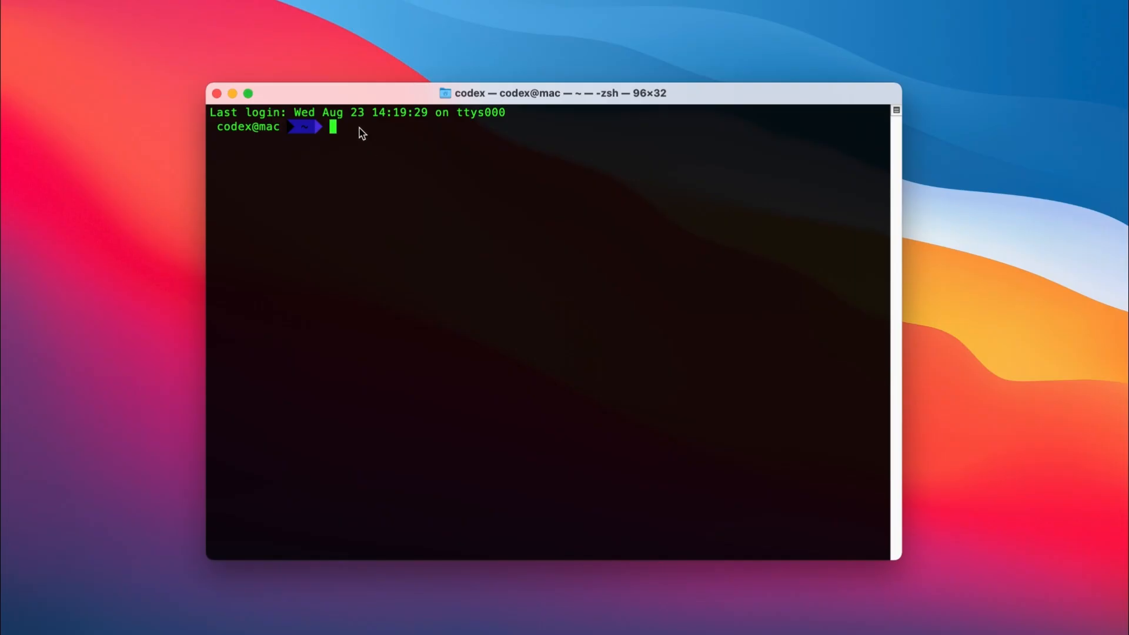
- Run lag clone on the Test space URL, set the API token with lag config and push the minesweeper commit
{"action": "type", "text": "lag clone https://lagrangedao.org/spaces/0x7E0c07e66CD480CDa94dEaaeEB5a84Fa9F8215e6/Testtest"}
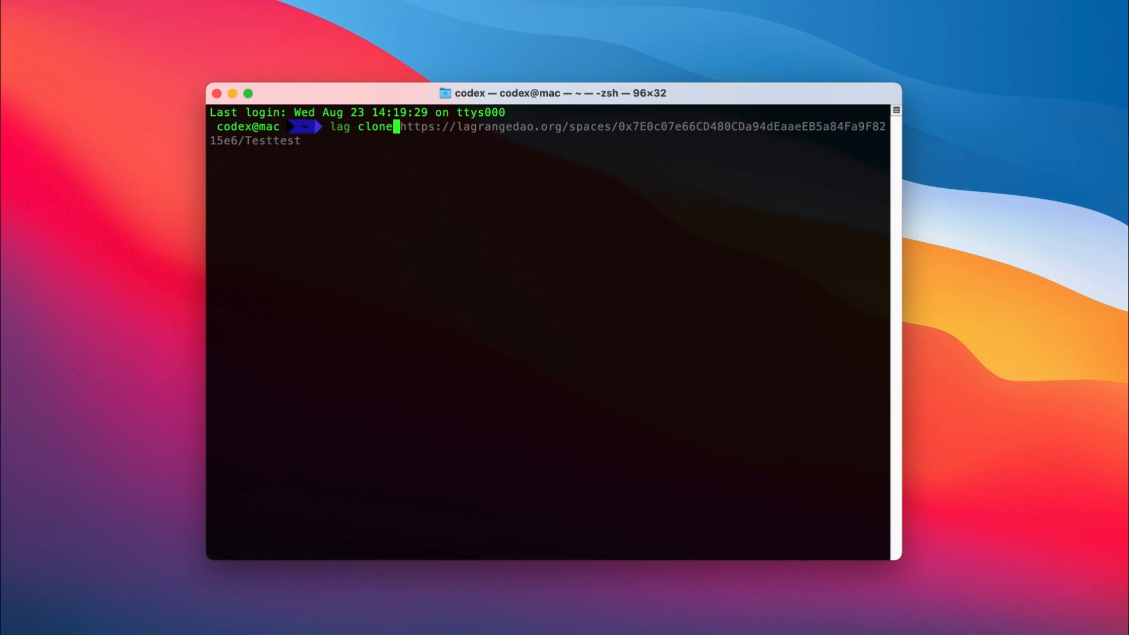
{"action": "key", "text": "Return"}
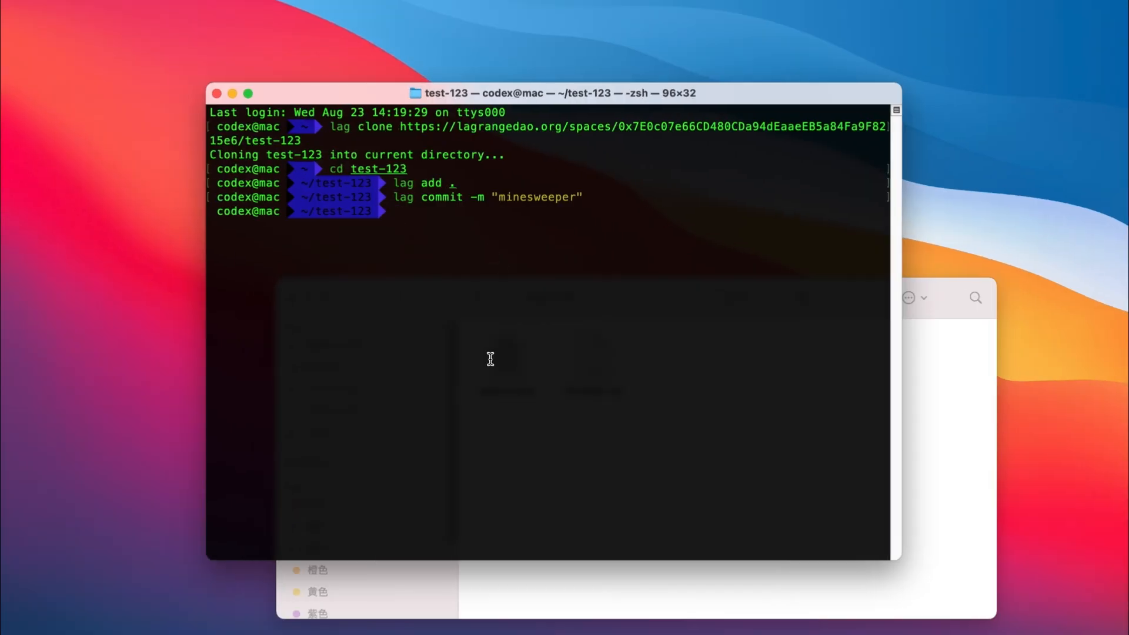
{"action": "type", "text": "lag config --api-token aWTx14gLcc"}
{"action": "type", "text": "lag push"}
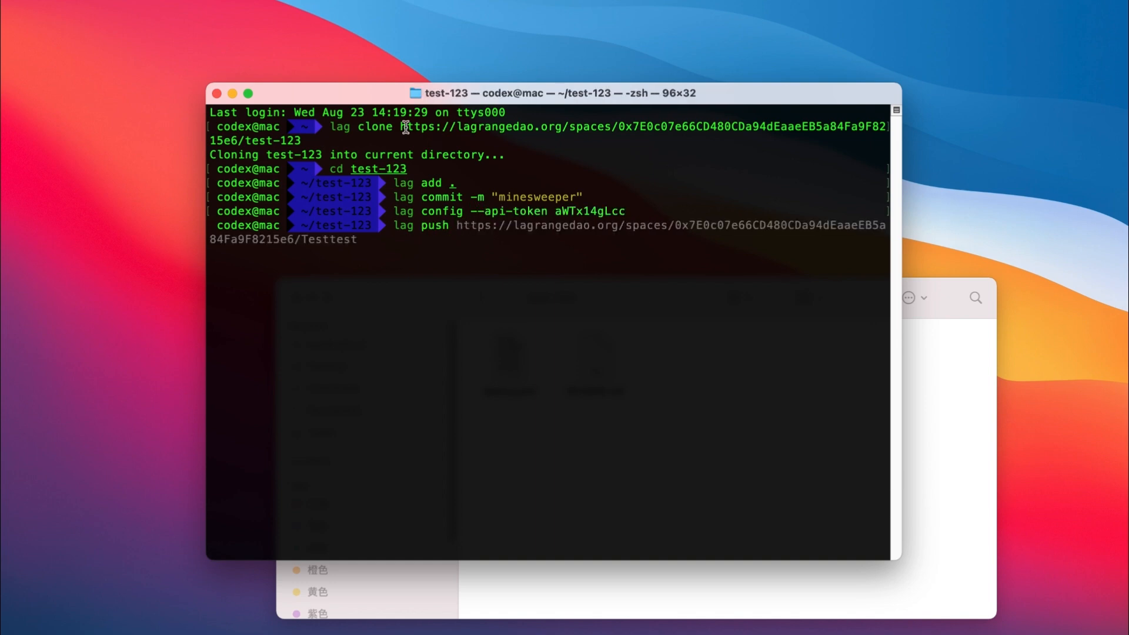
{"action": "key", "text": "Return"}
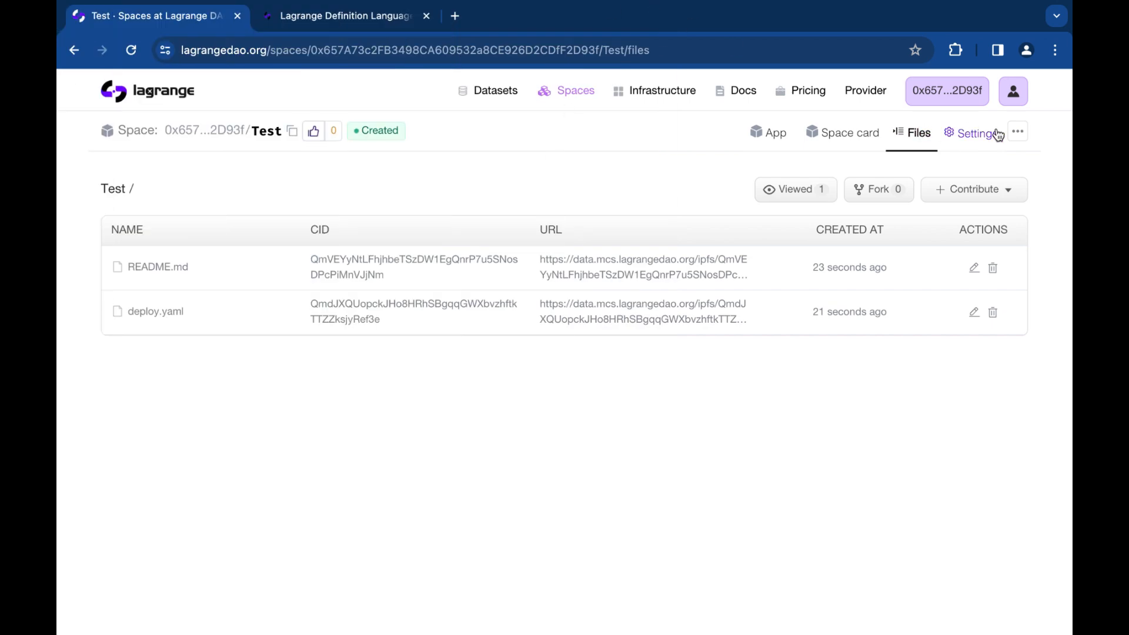
- Assign C1ae.small hardware in the Jeollanam-do-KR region to the Test space and confirm, so MineSweeper runs
{"action": "left_click", "coordinate": [971, 134]}
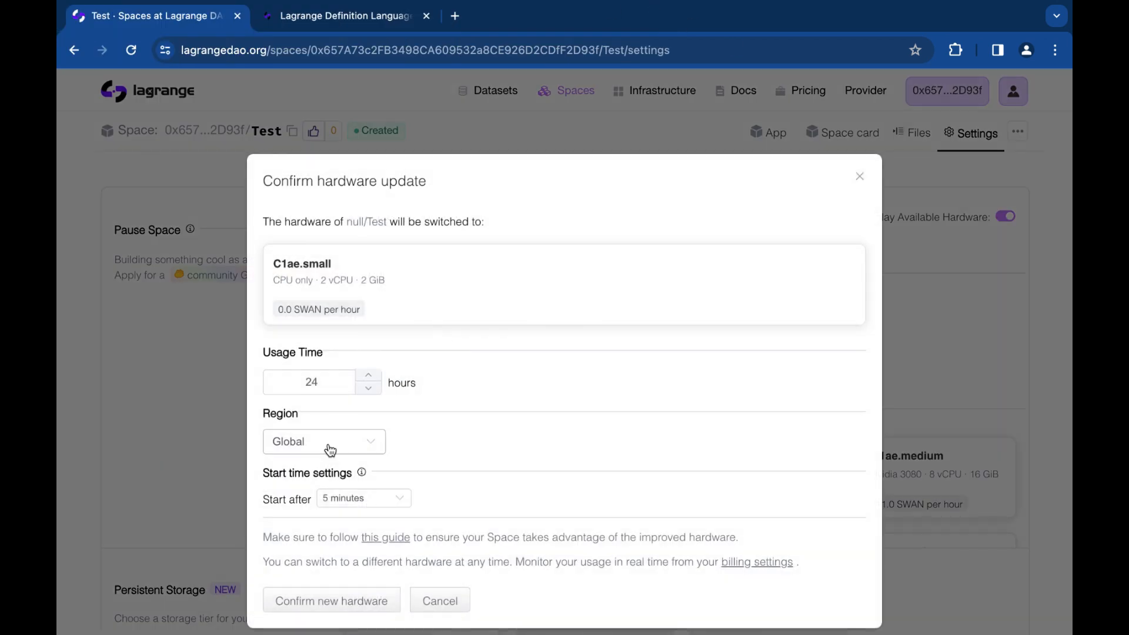
{"action": "left_click", "coordinate": [323, 441]}
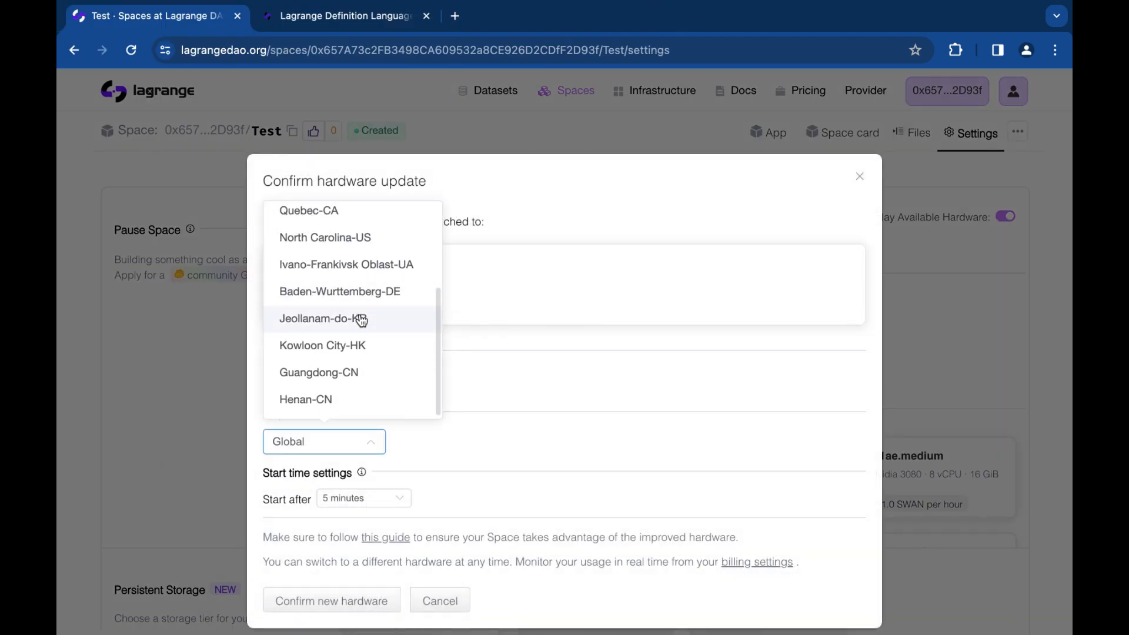
{"action": "left_click", "coordinate": [323, 318]}
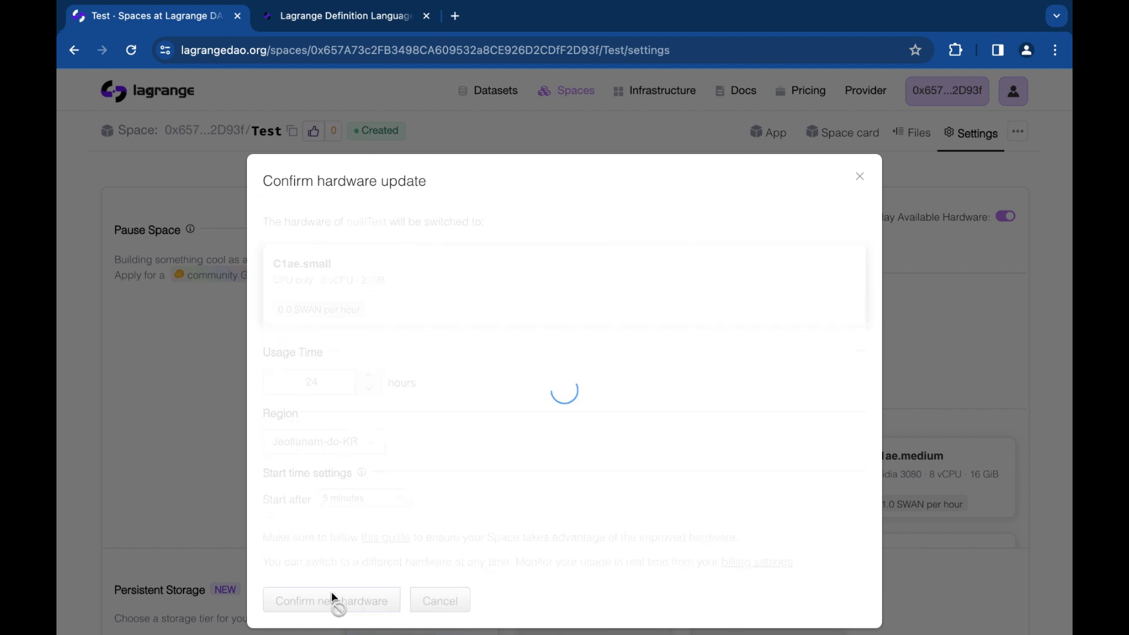
{"action": "left_click", "coordinate": [331, 601]}
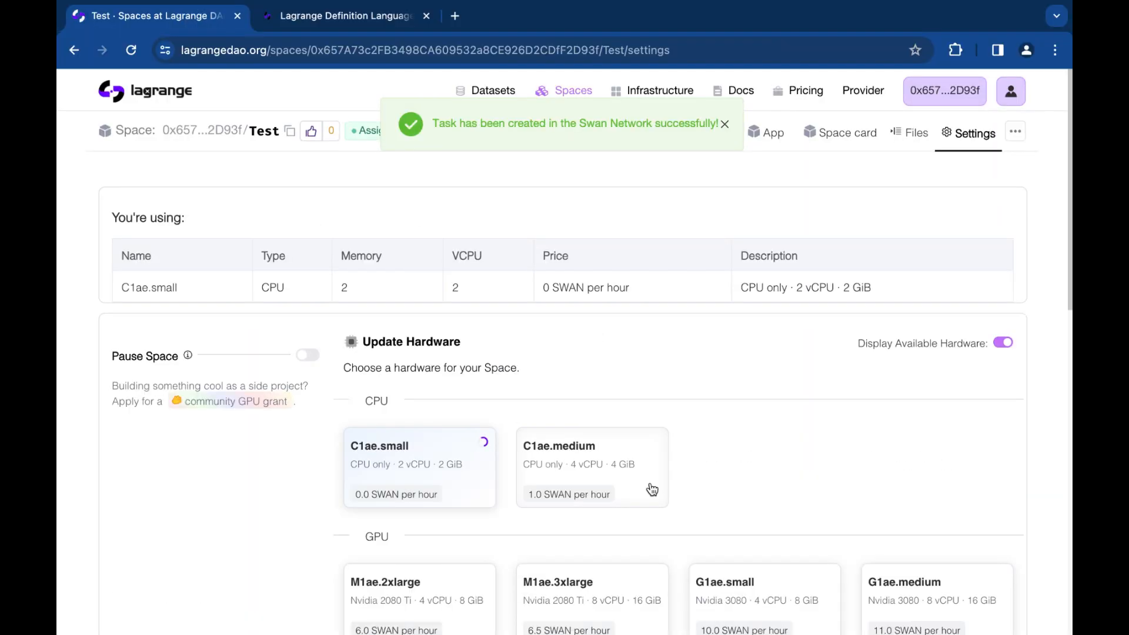
{"action": "left_click", "coordinate": [766, 133]}
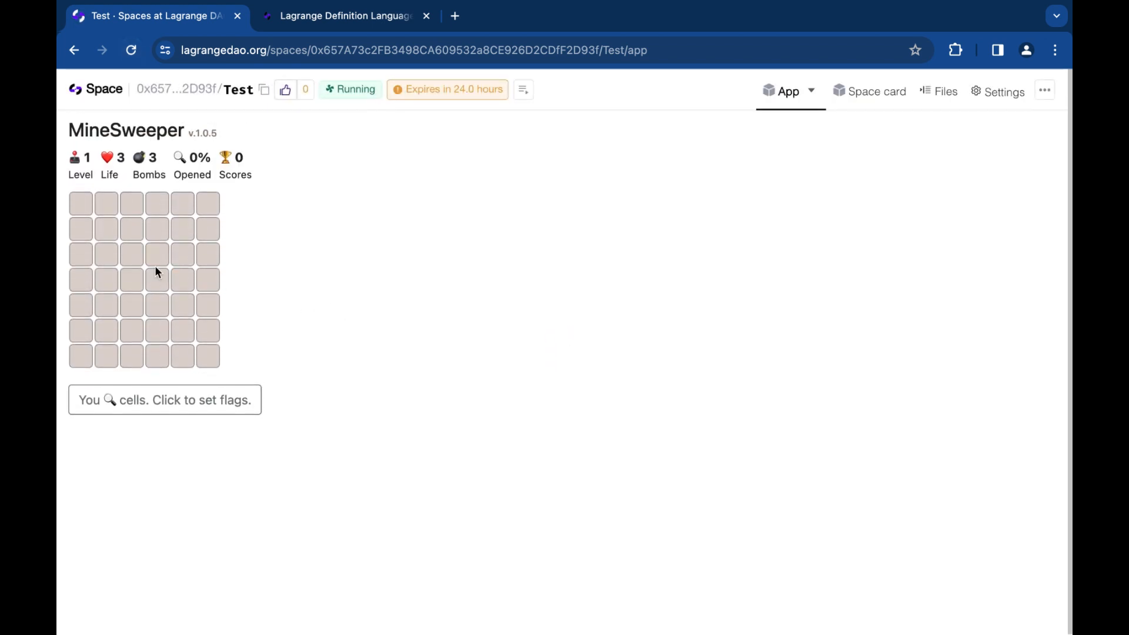
- Uncover three MineSweeper cells, reaching 11% opened and score 8 before a bomb costs one life
{"action": "left_click", "coordinate": [157, 254]}
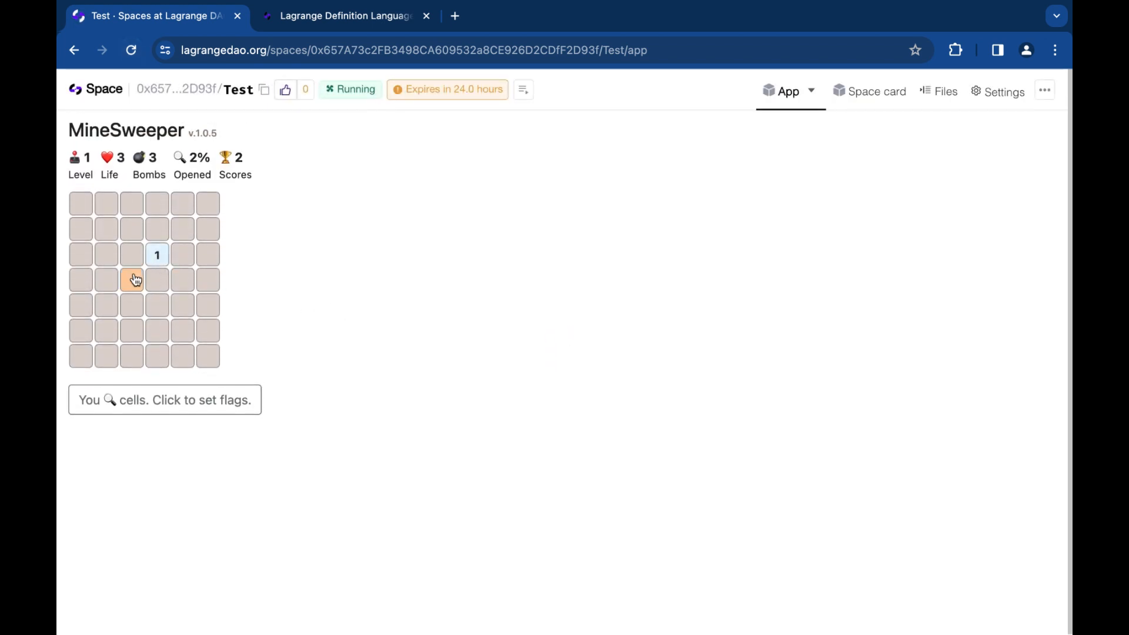
{"action": "left_click", "coordinate": [131, 280]}
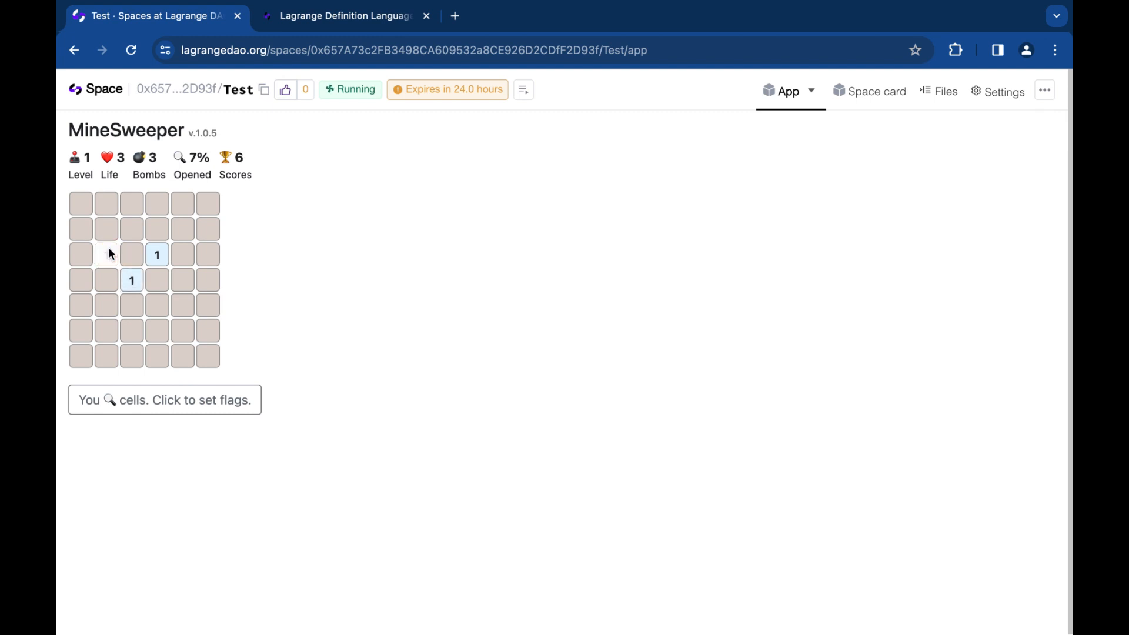
{"action": "left_click", "coordinate": [130, 255]}
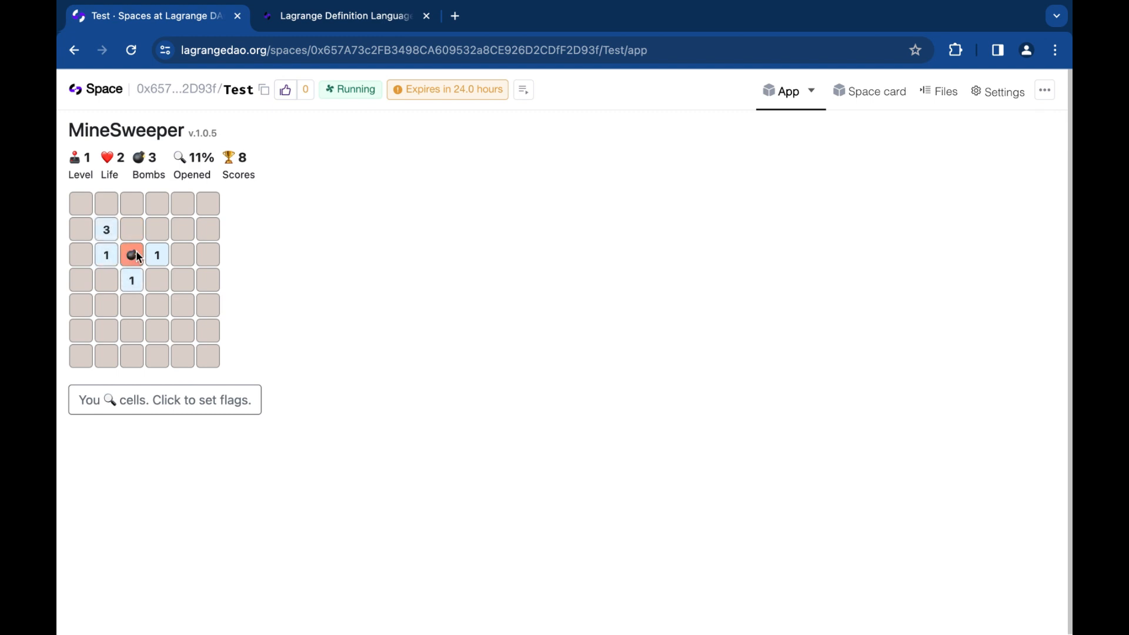